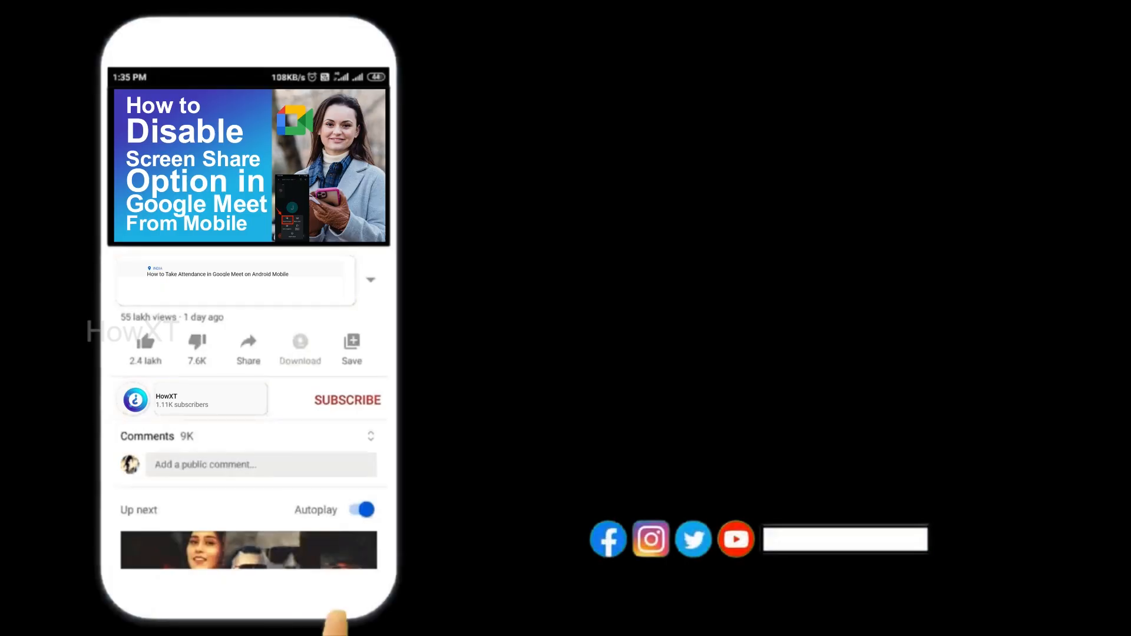
- Start a blank workbook and enter the date 15/03/2023 in cell E4
click(346, 400)
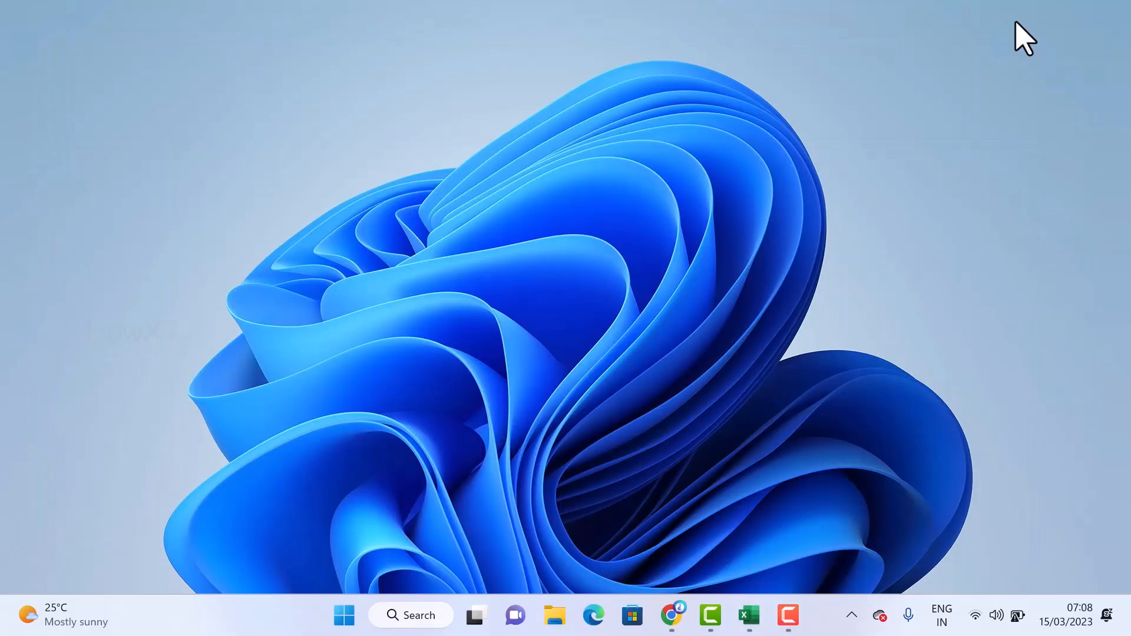
click(748, 615)
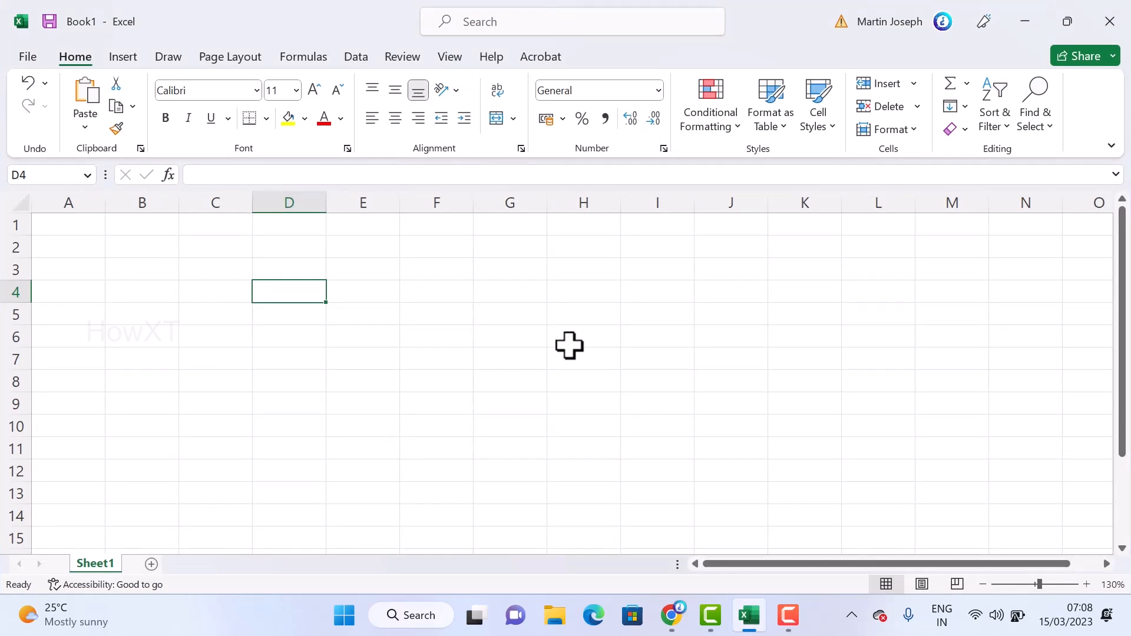
mouse_move(379, 300)
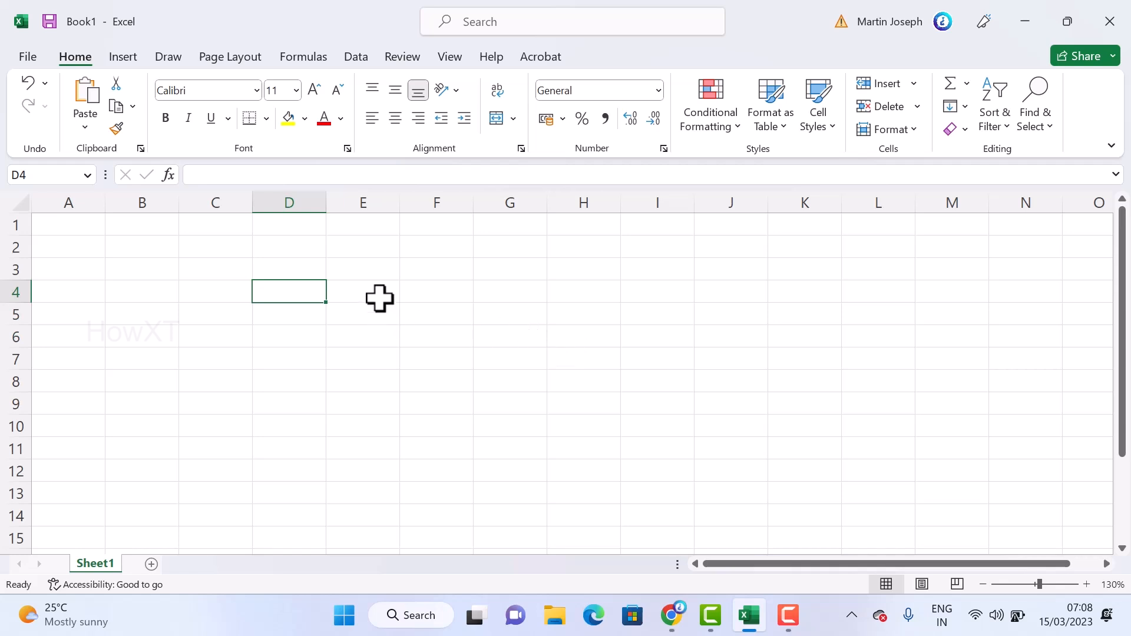
click(363, 291)
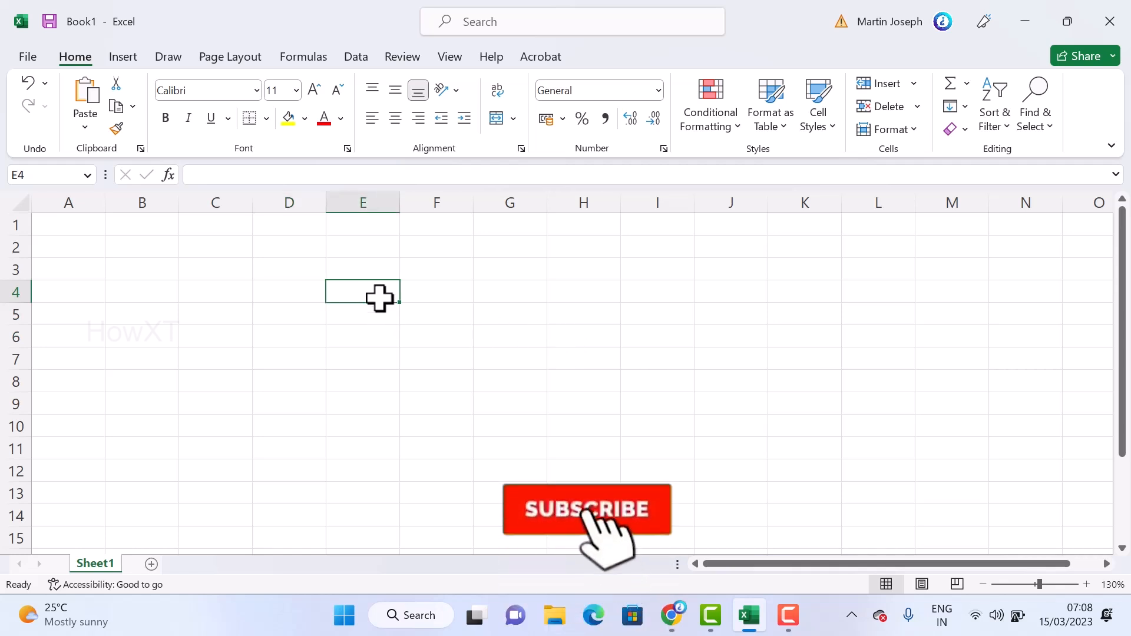
text(15)
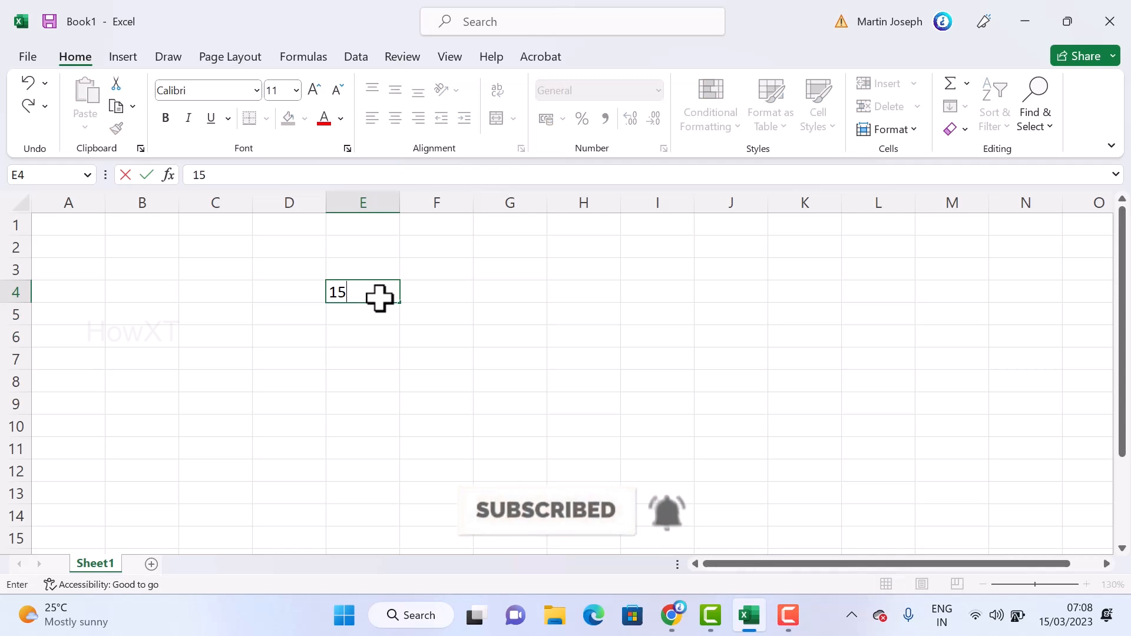
text(/03)
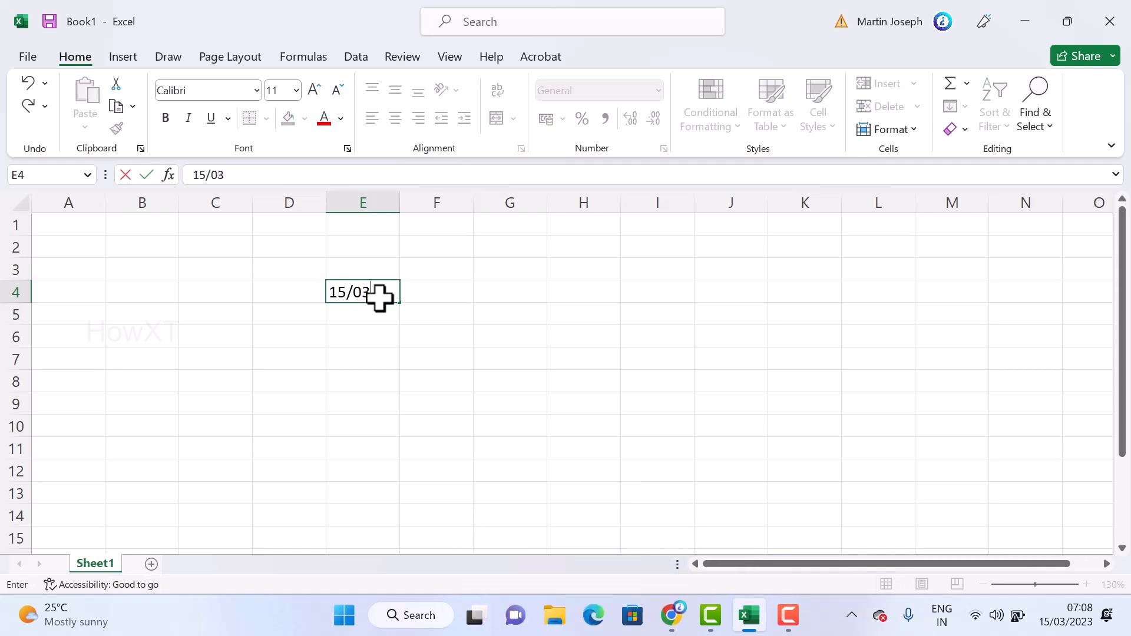
text(/2023)
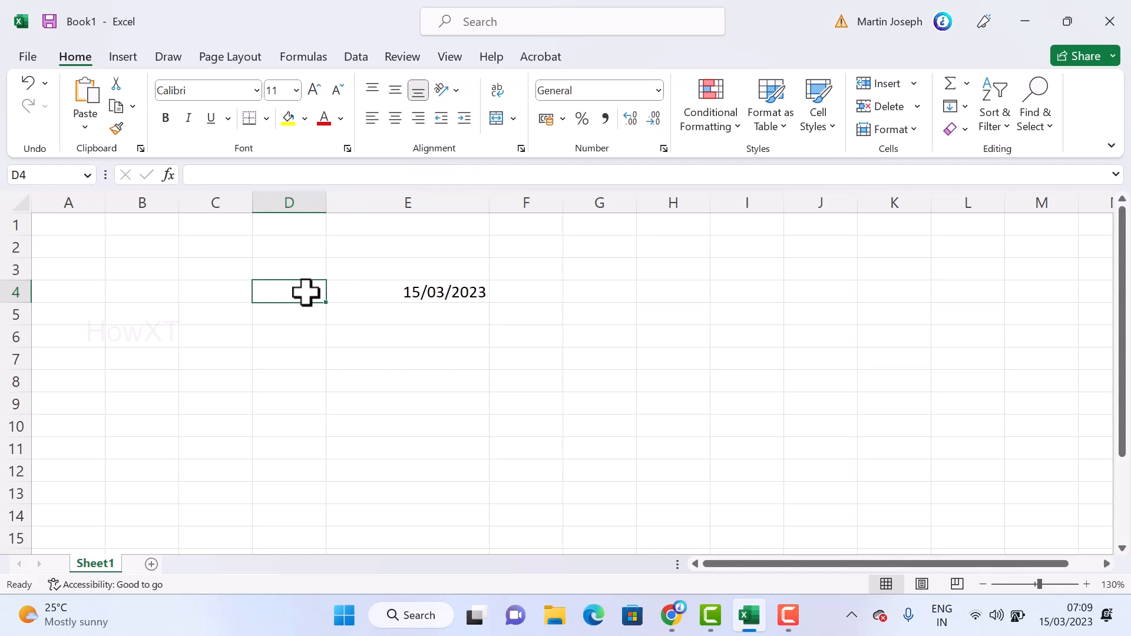
mouse_move(454, 347)
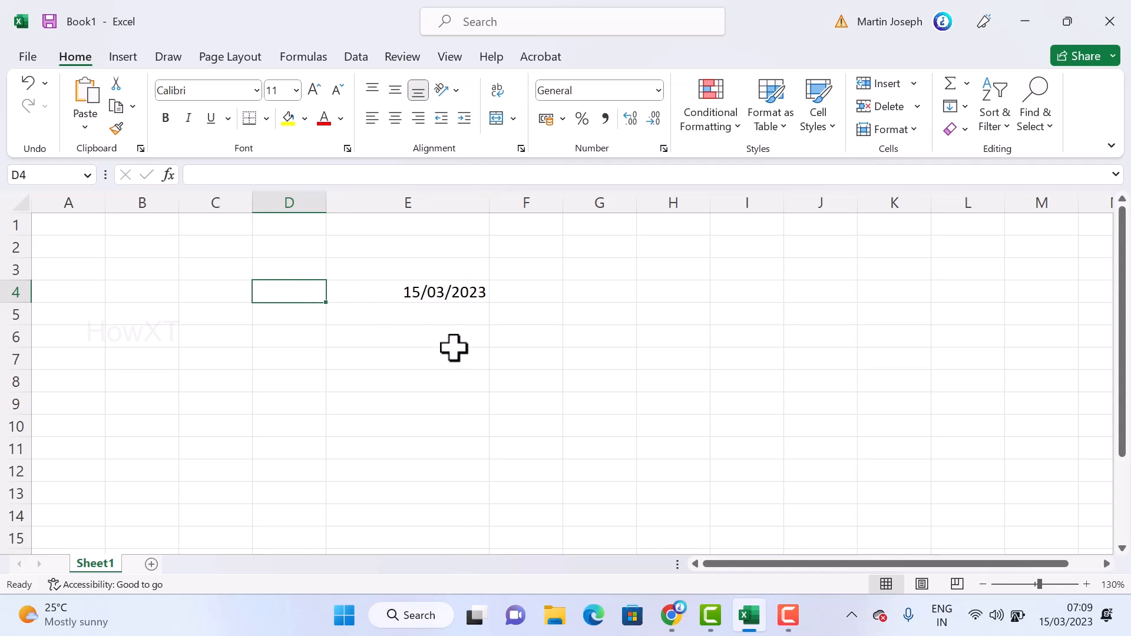
- Enter the number 1 in cell D4 as the first value of the numbering
text(1)
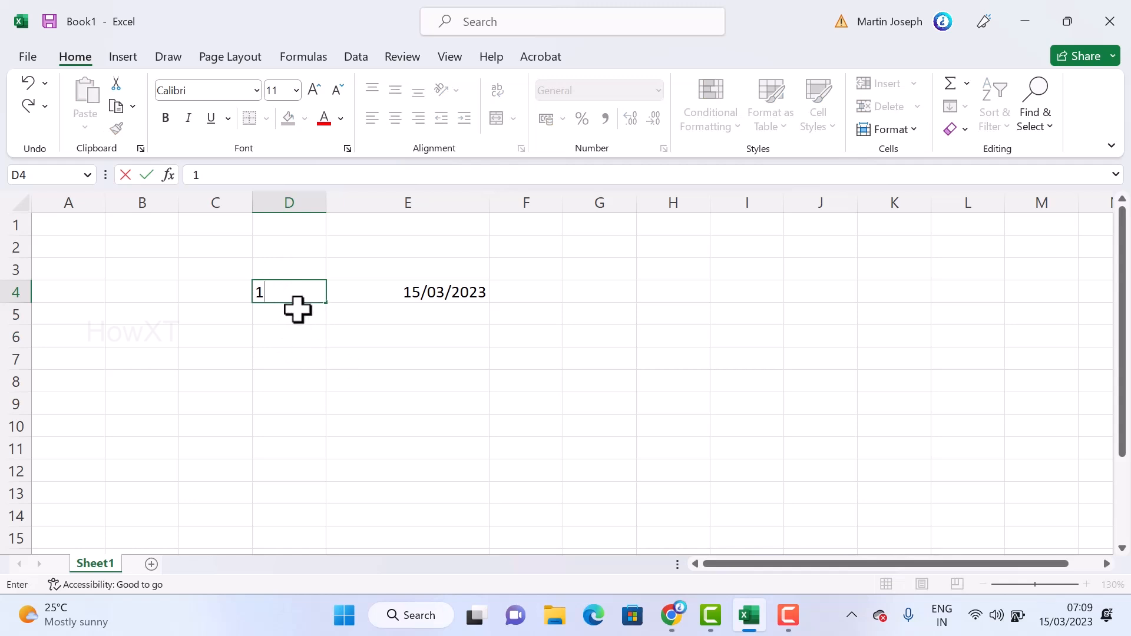
key(Return)
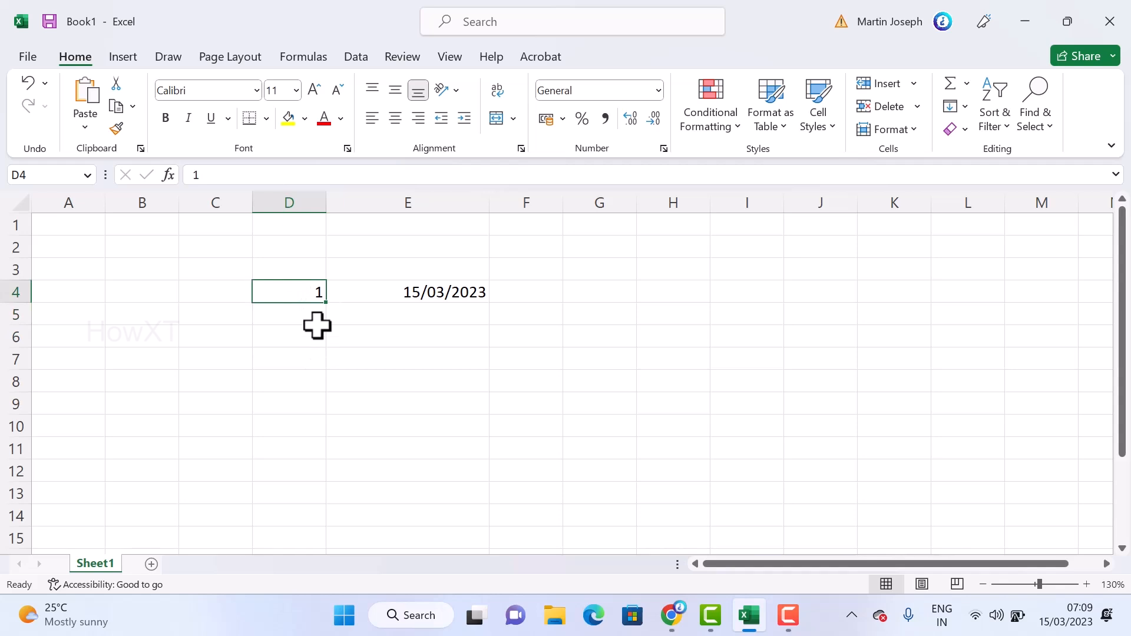
mouse_move(295, 303)
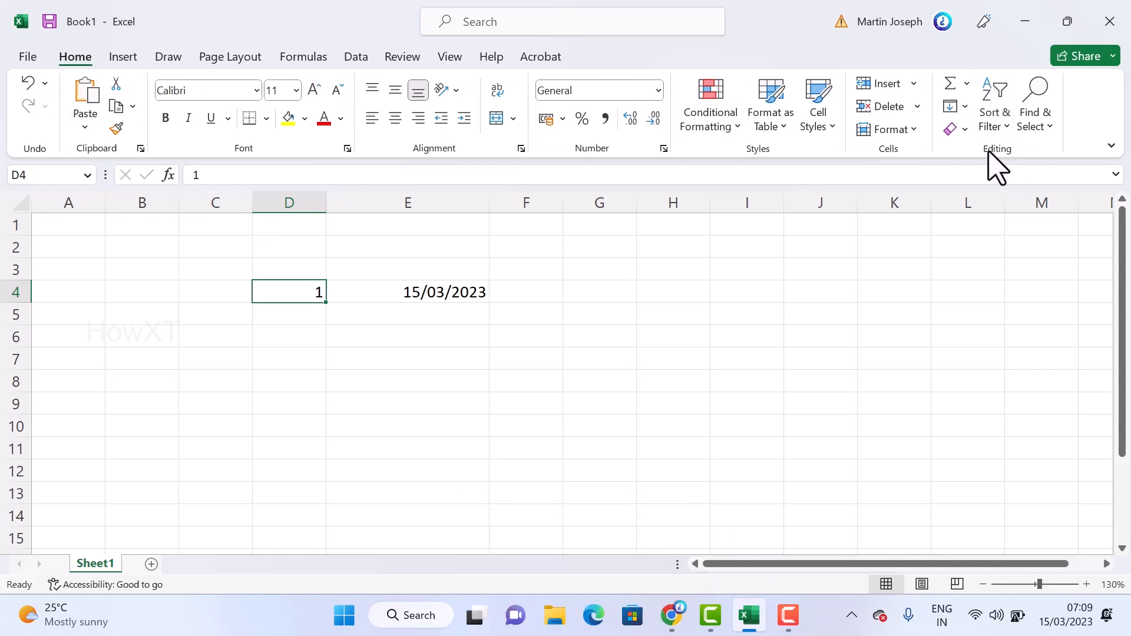
mouse_move(952, 106)
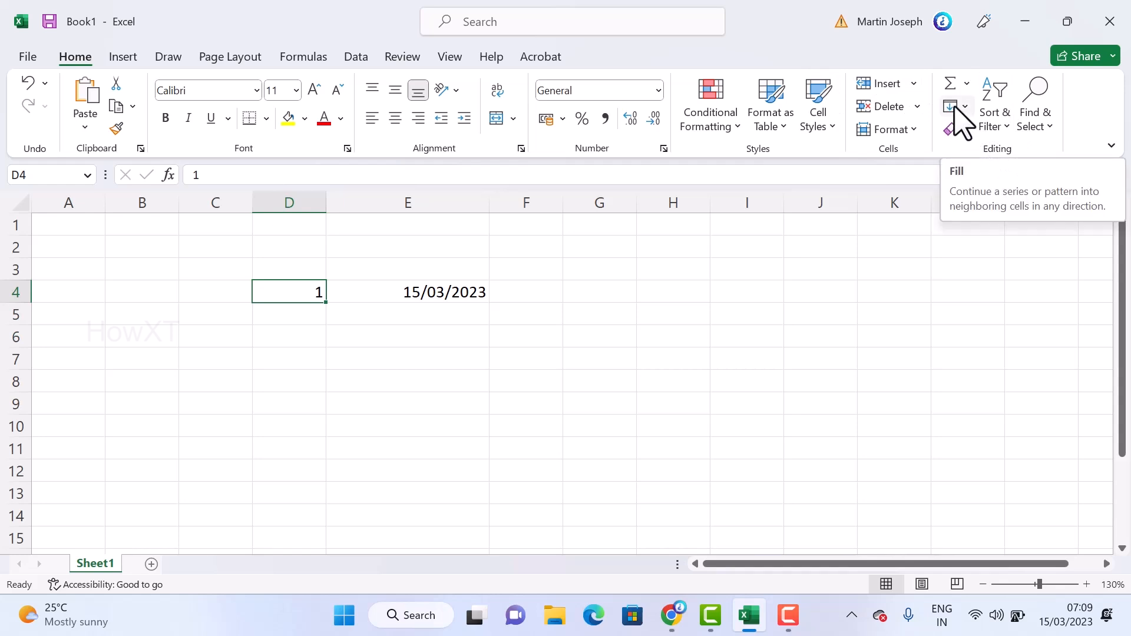
mouse_move(966, 129)
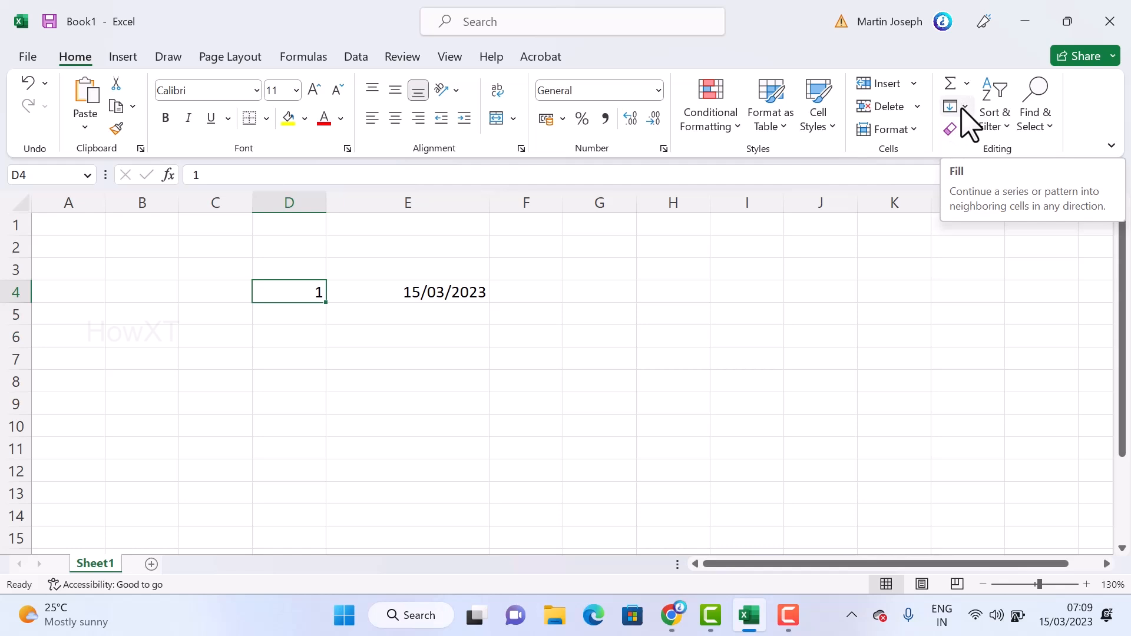
- Configure Fill Series as a column series with step 1 and stop value 200
click(952, 106)
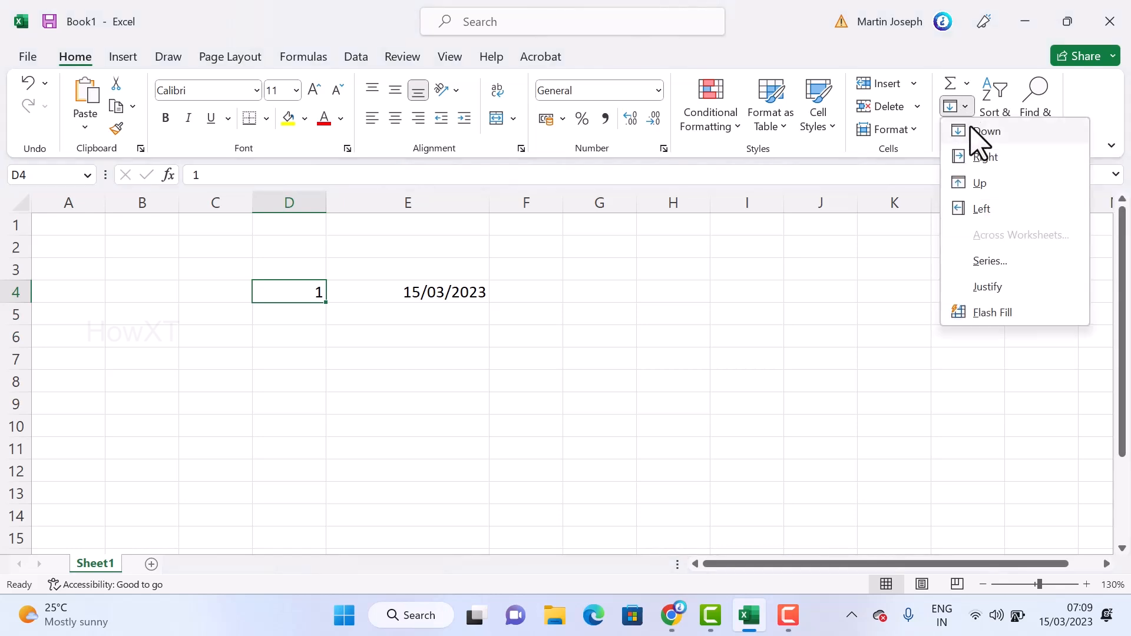
mouse_move(979, 214)
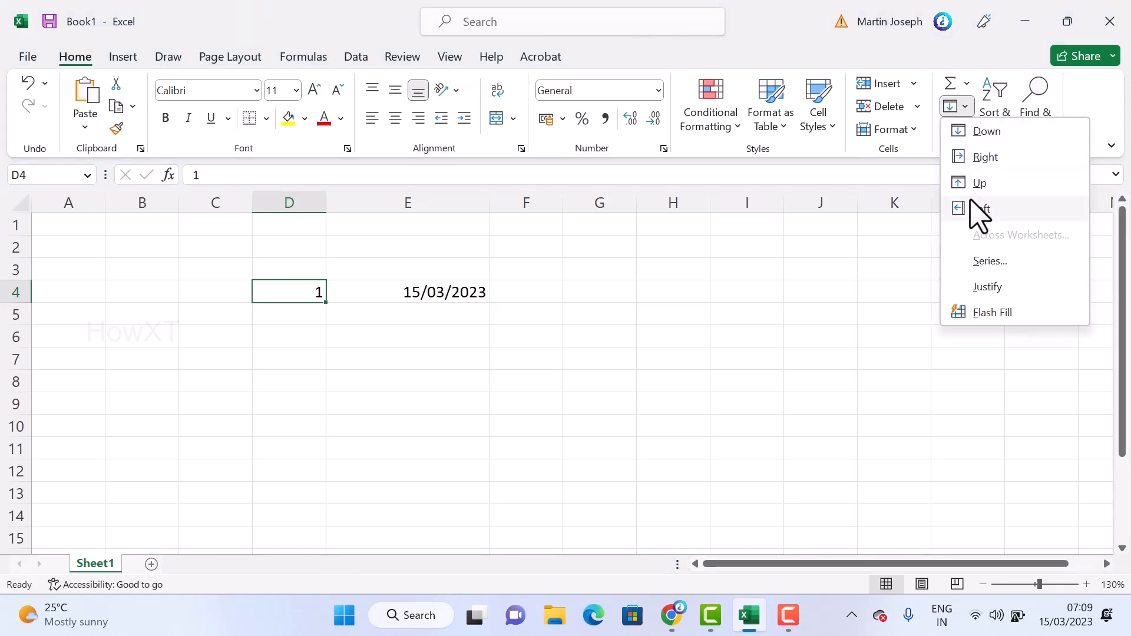
mouse_move(988, 261)
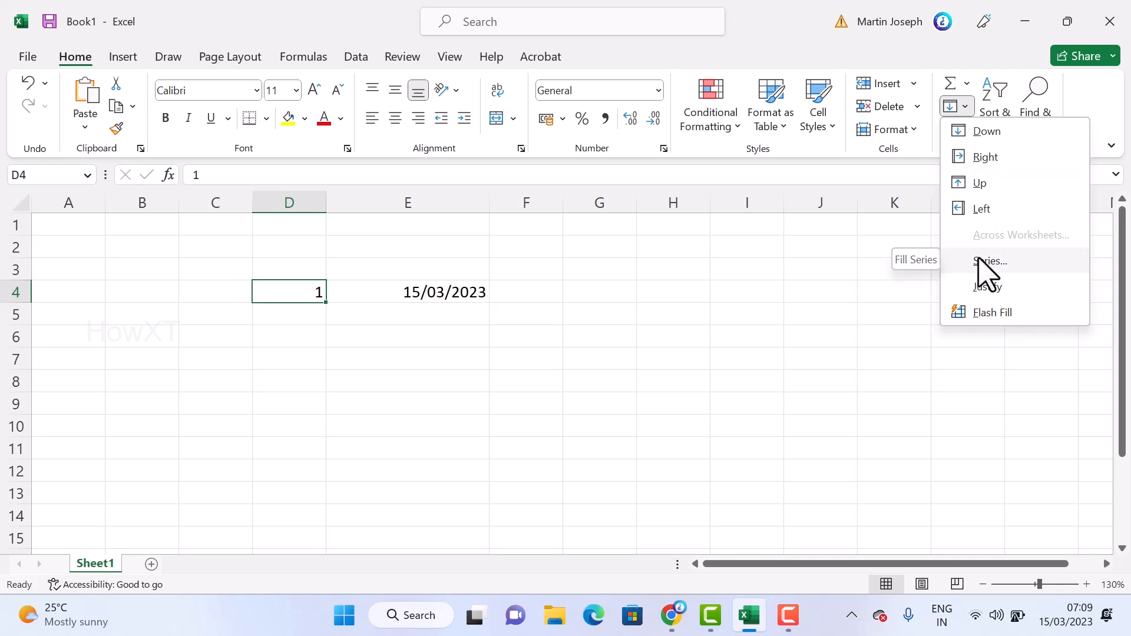
click(991, 261)
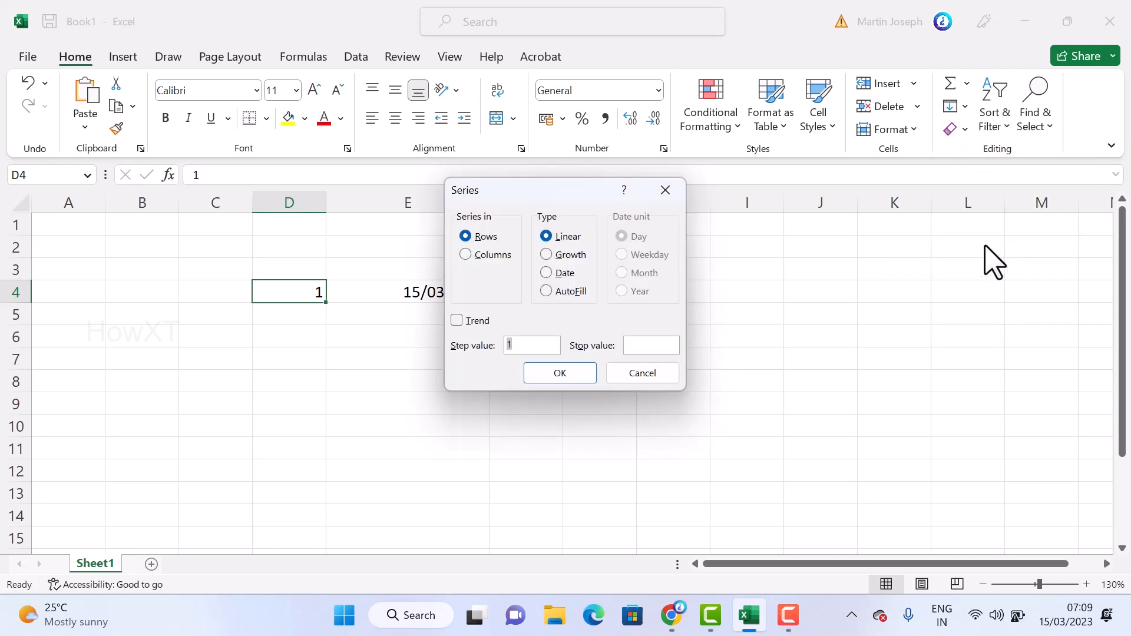
mouse_move(498, 266)
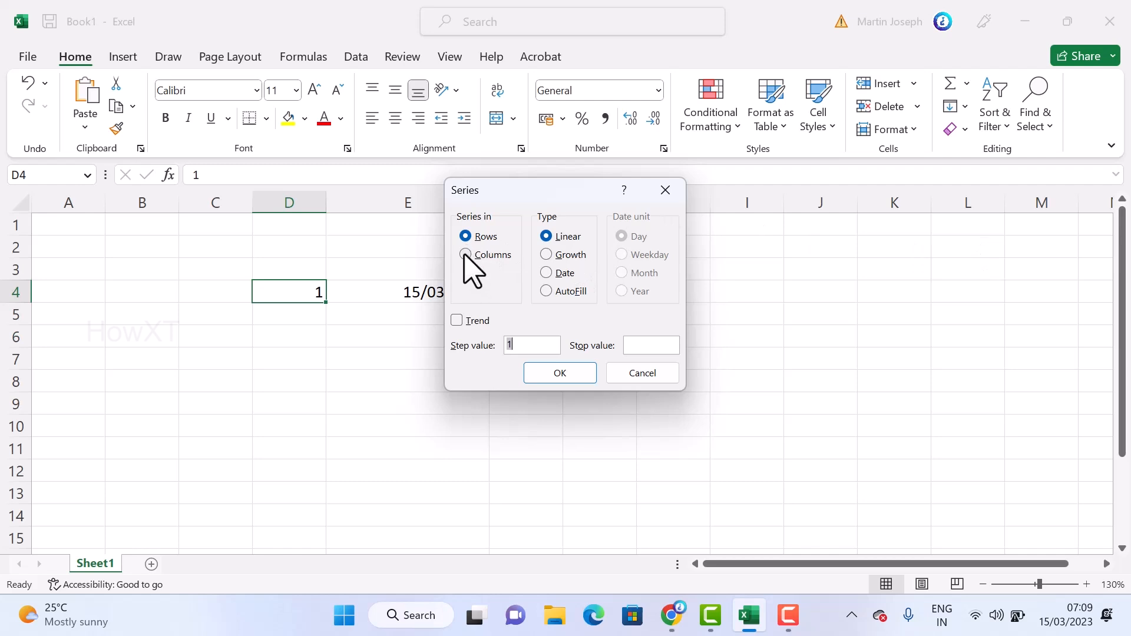
click(466, 254)
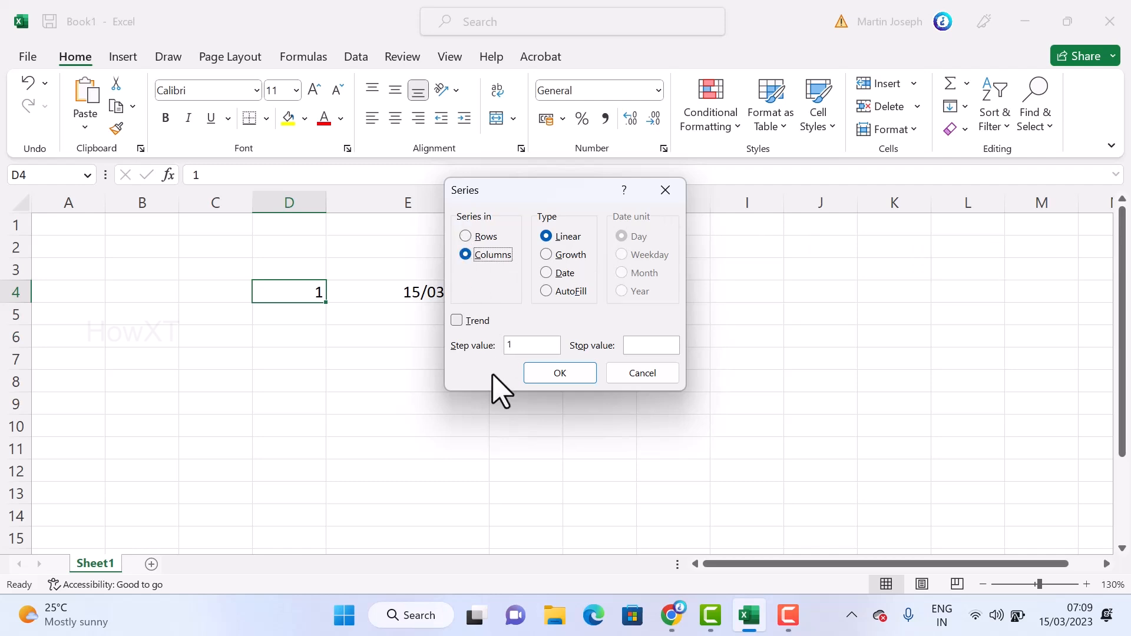
mouse_move(635, 368)
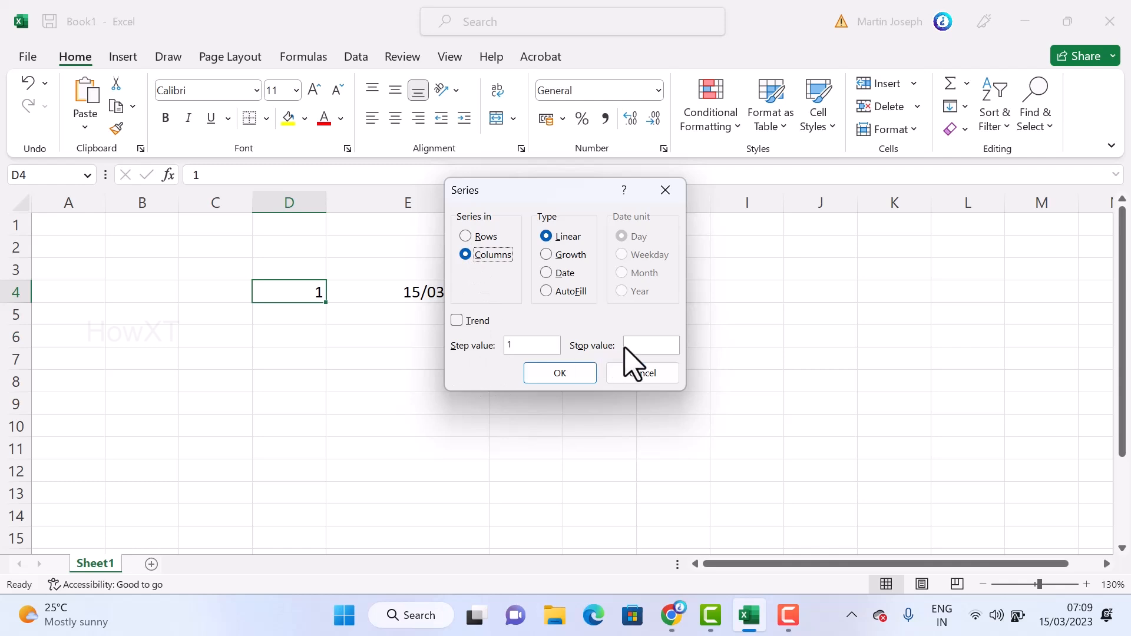
mouse_move(509, 367)
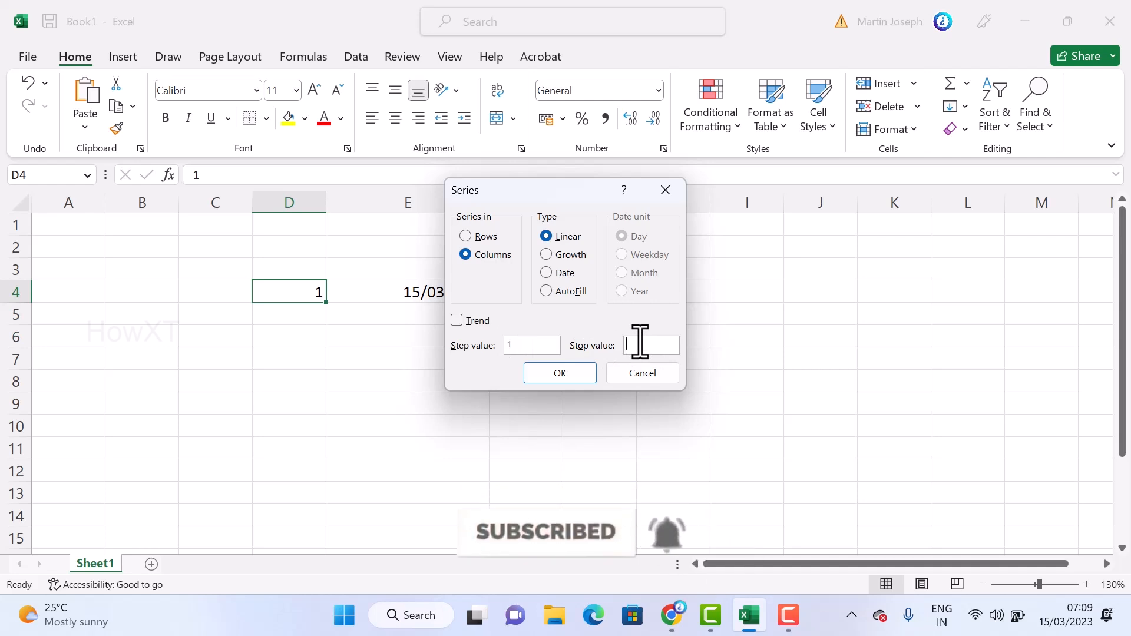
text(20)
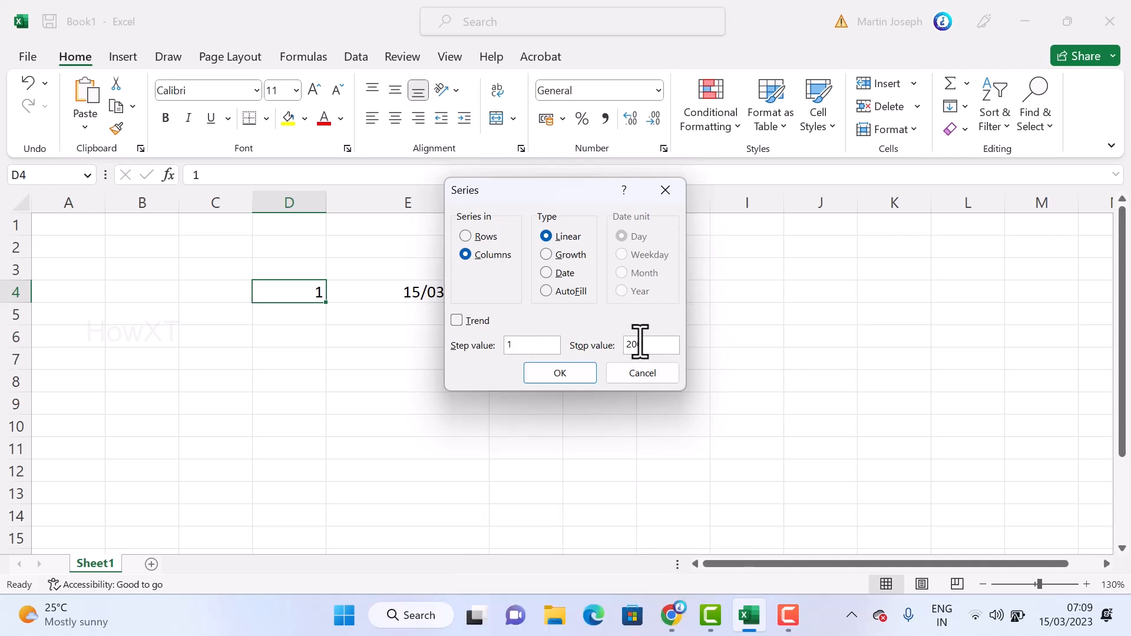
text(0)
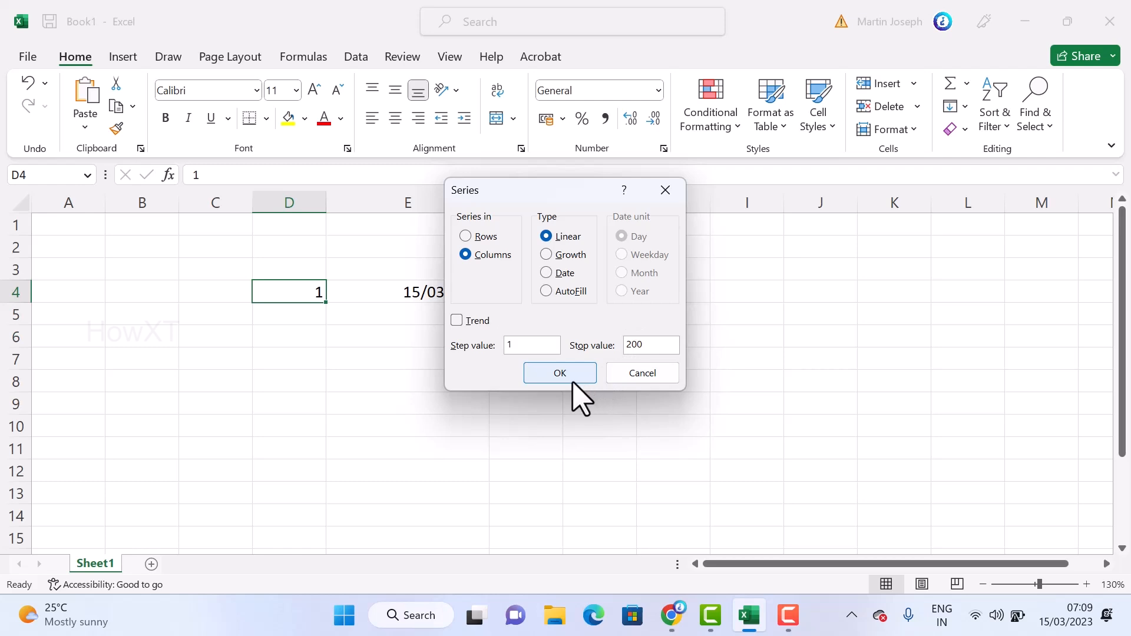
- Apply the series so column D counts up from 1, then select the start date in E4
click(558, 374)
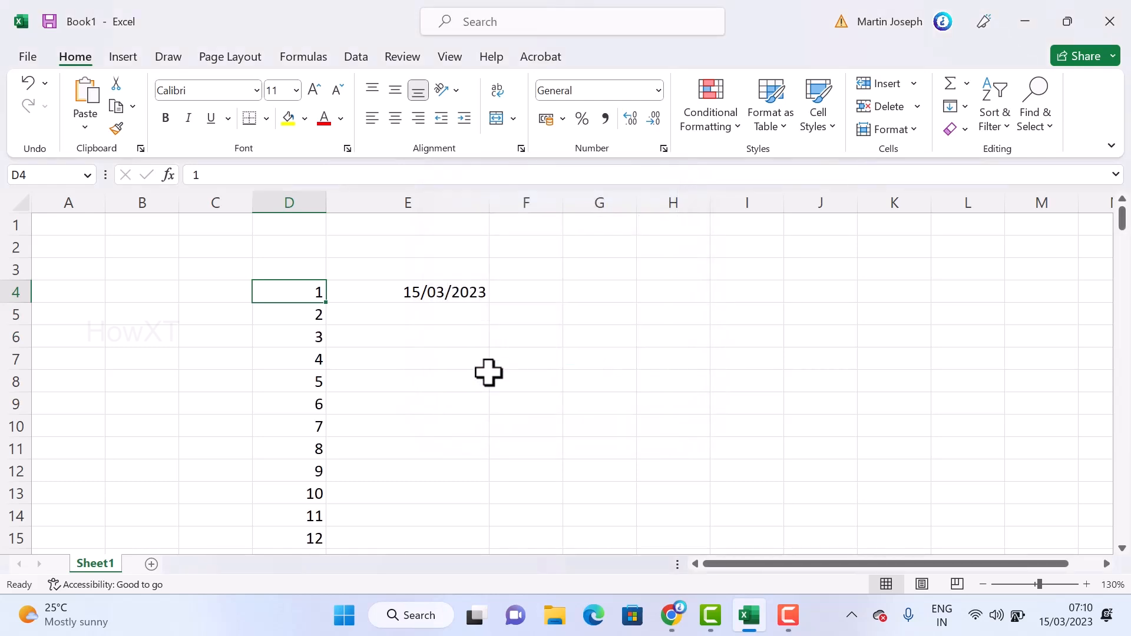
scroll(down, 3)
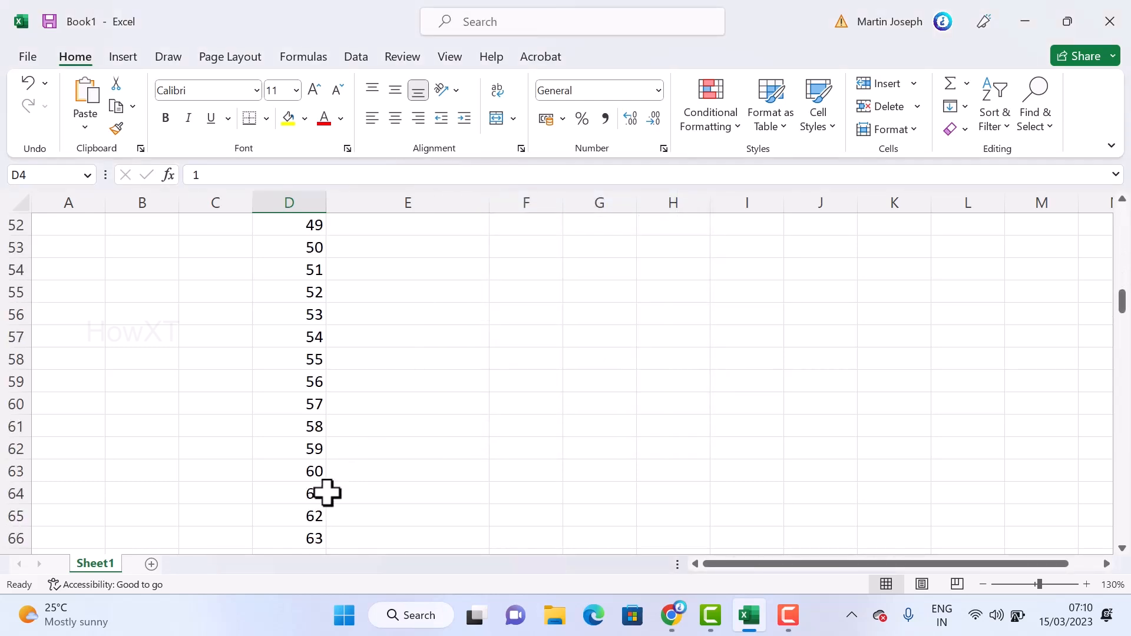
scroll(up, 3)
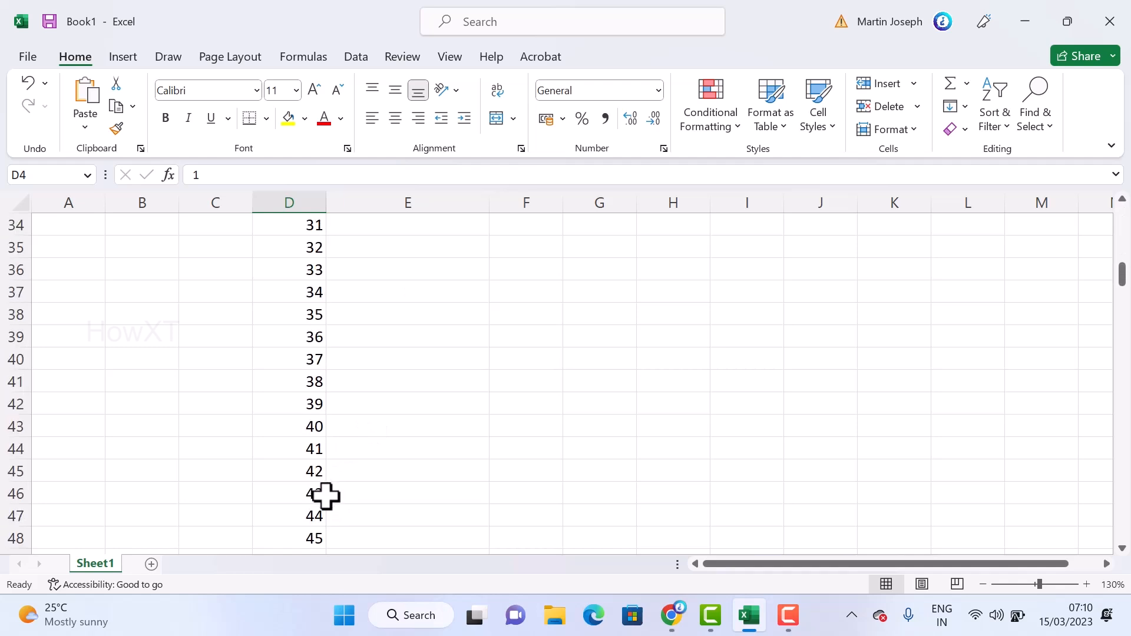
scroll(up, 3)
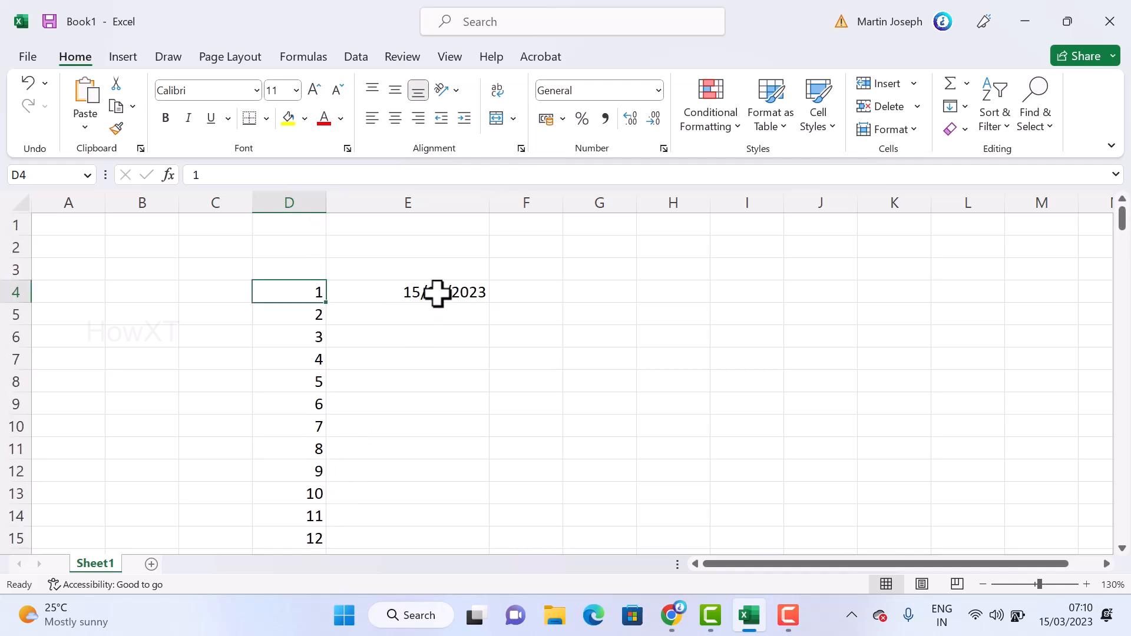
click(406, 292)
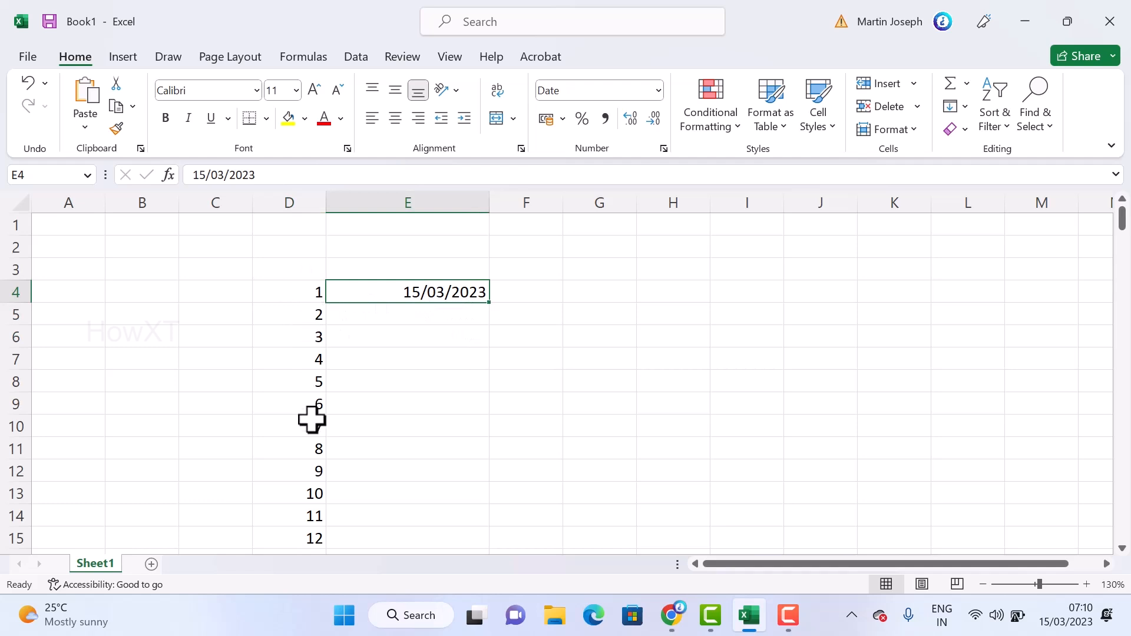
mouse_move(425, 313)
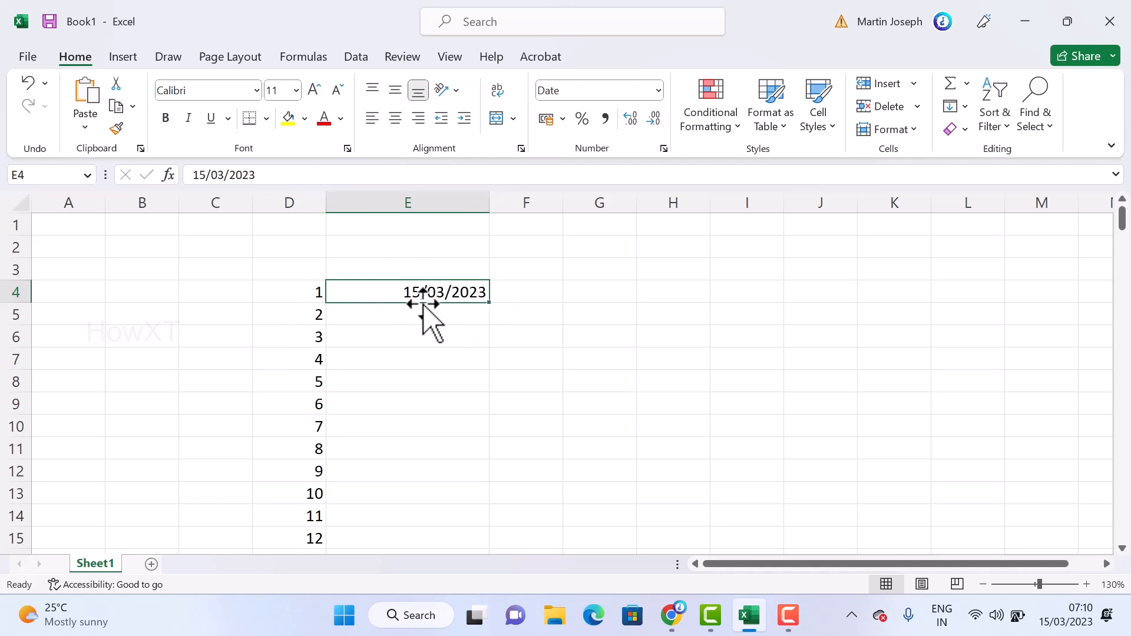
mouse_move(329, 296)
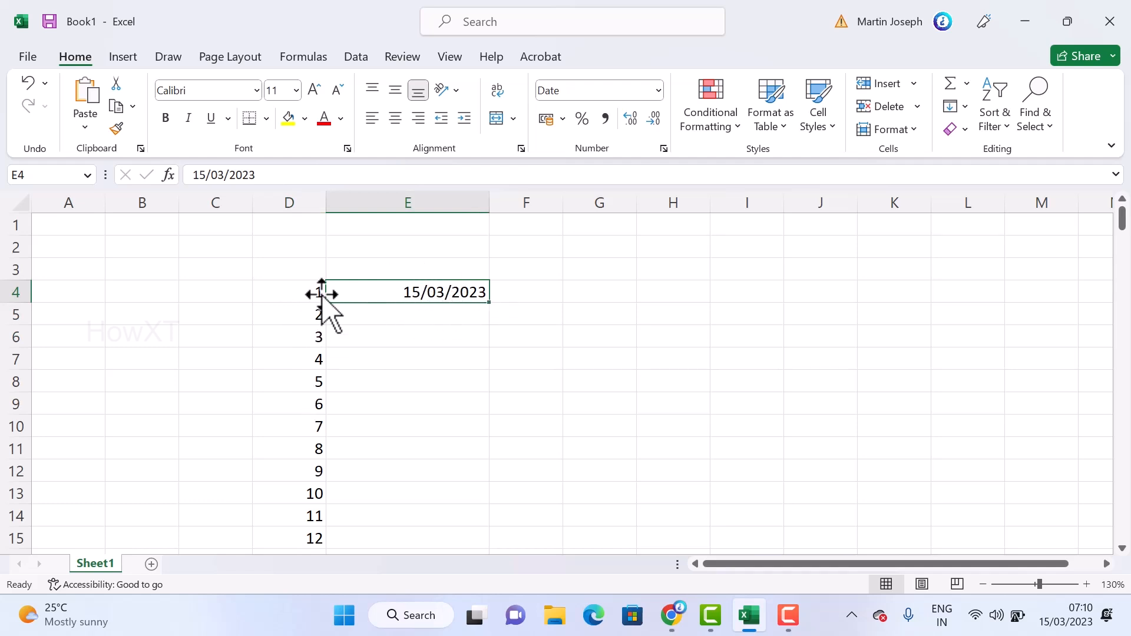
mouse_move(370, 276)
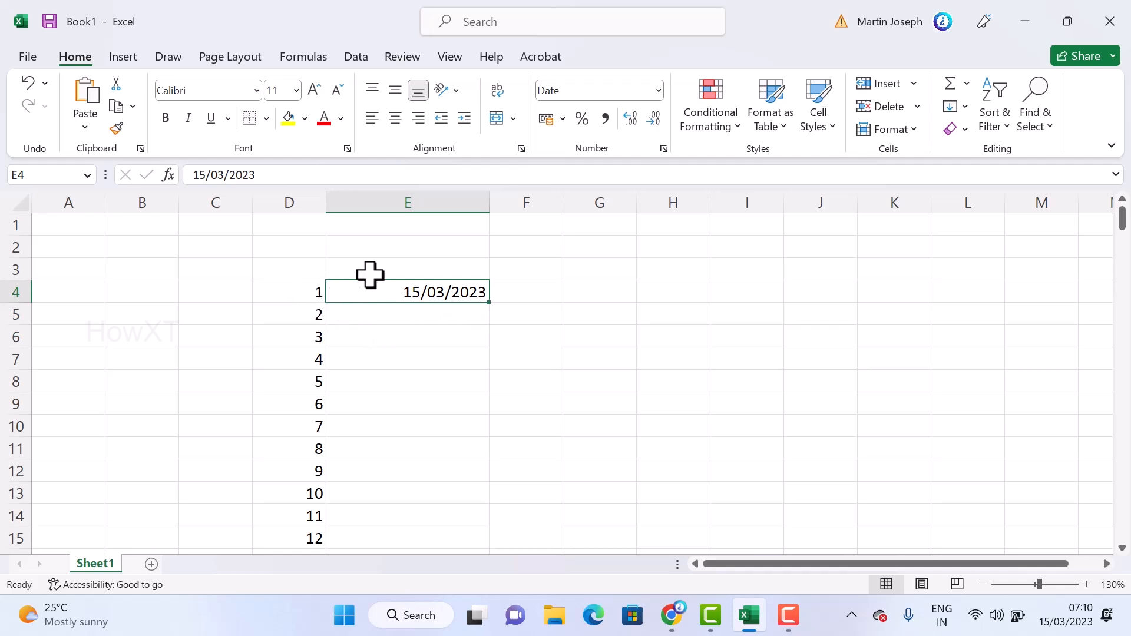
mouse_move(492, 310)
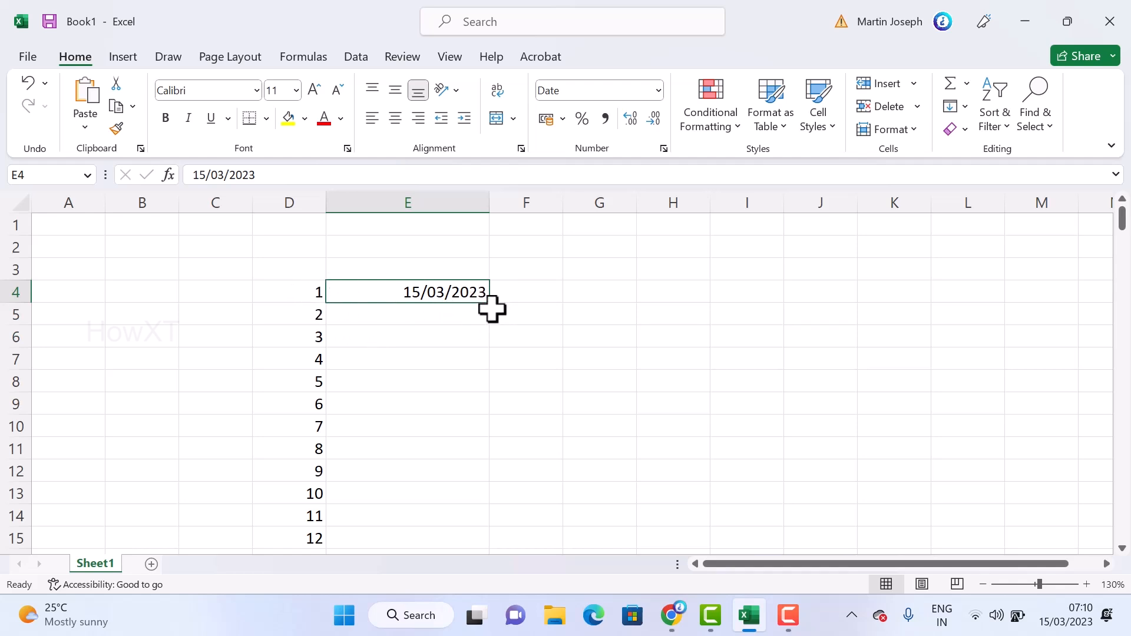
mouse_move(489, 307)
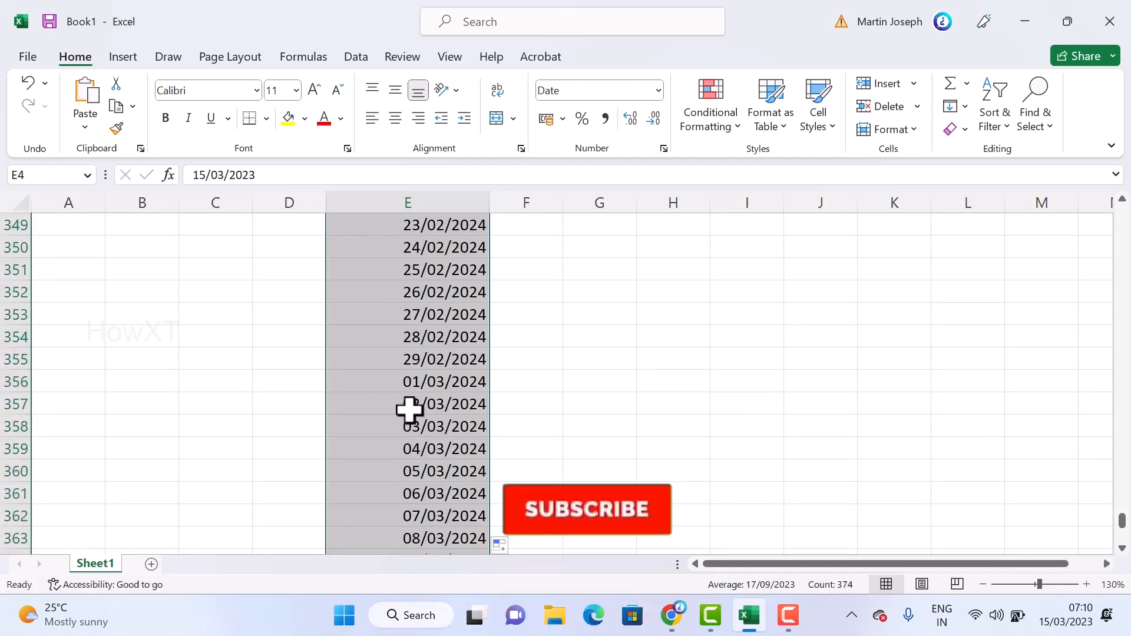
scroll(up, 3)
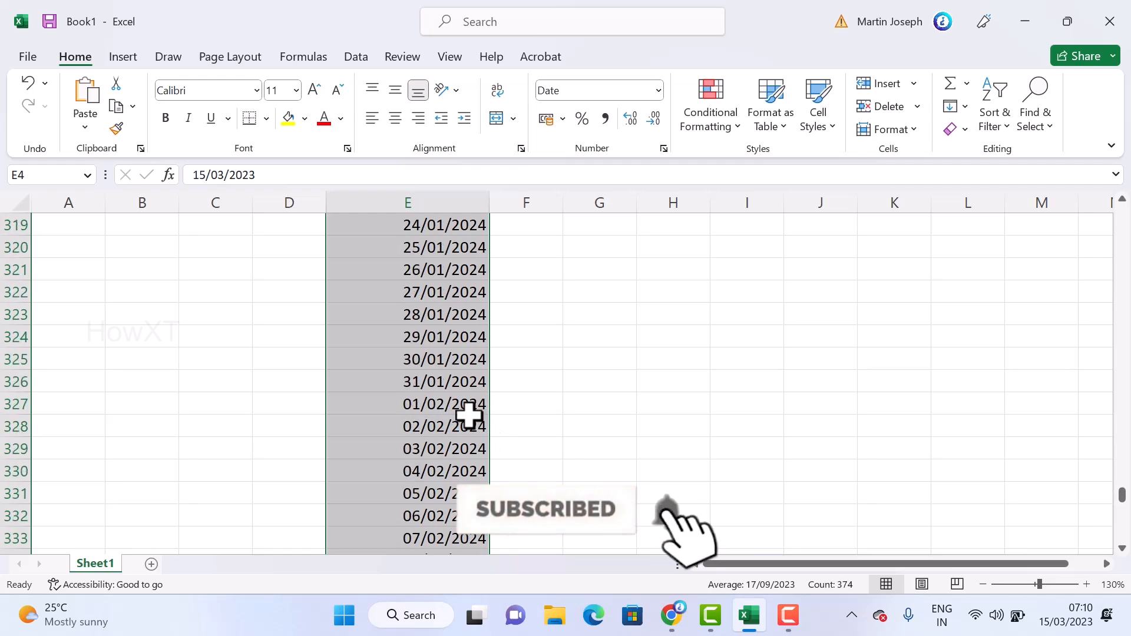
scroll(up, 3)
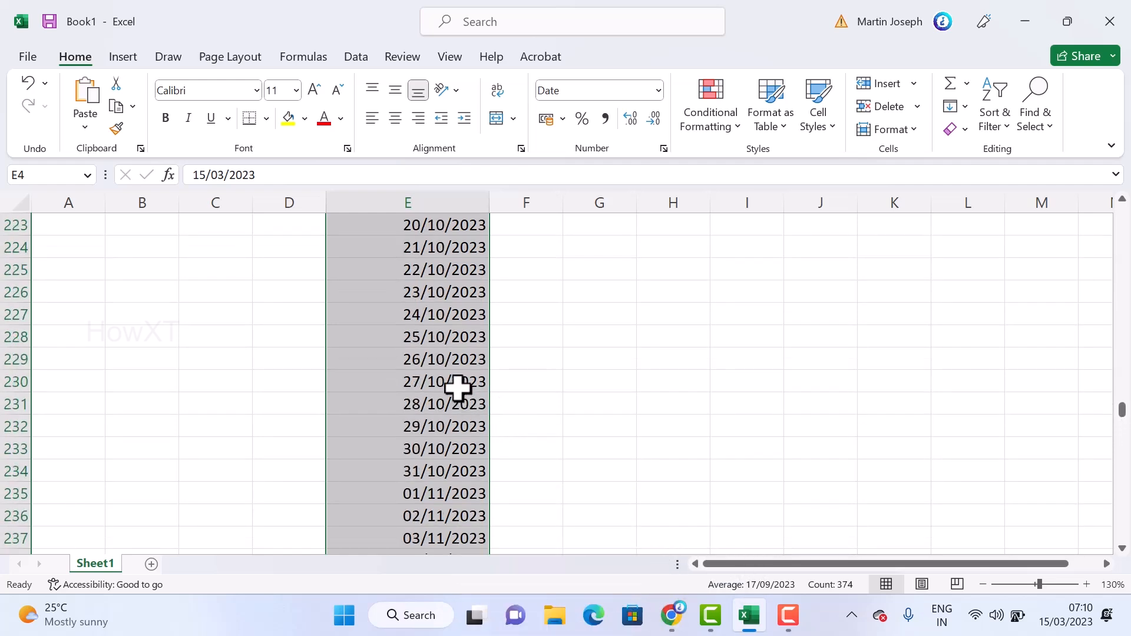
scroll(up, 3)
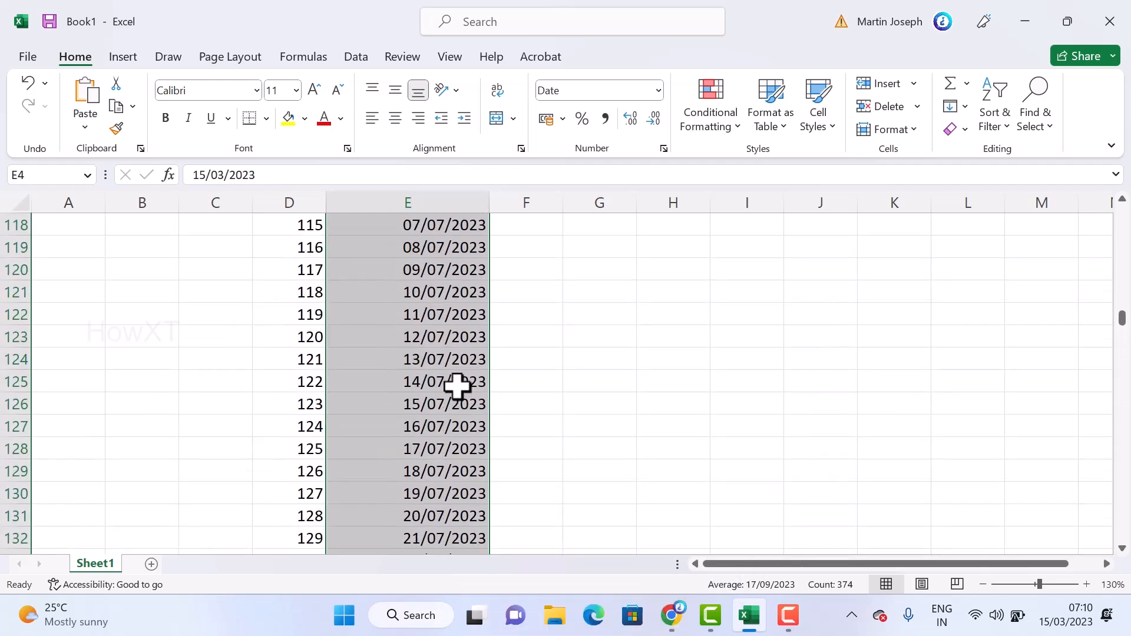
scroll(up, 3)
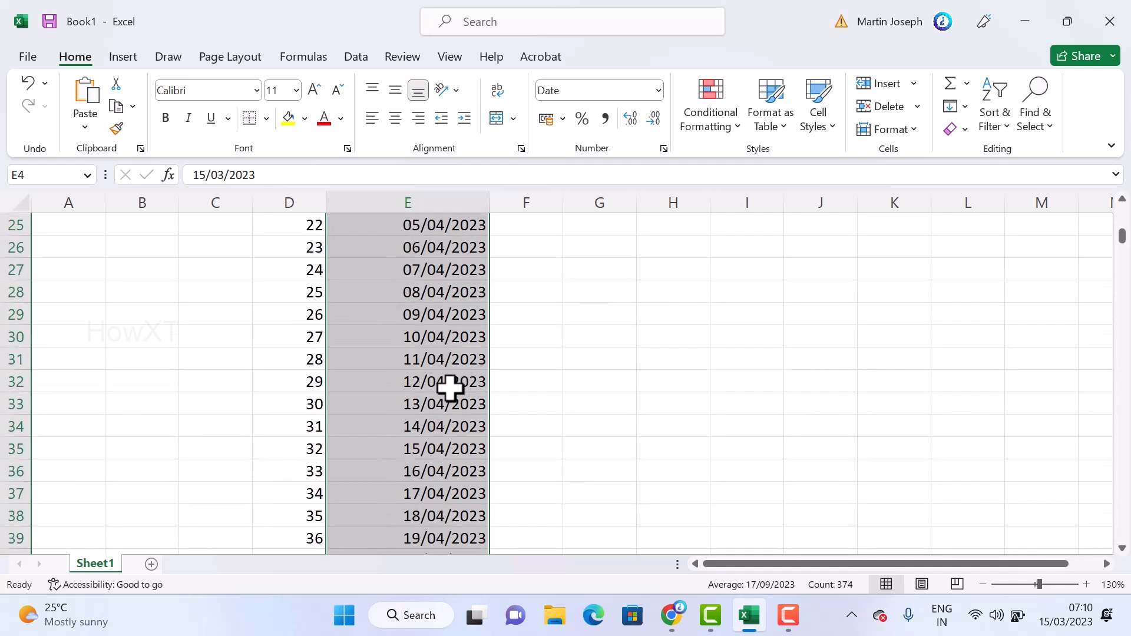
scroll(up, 3)
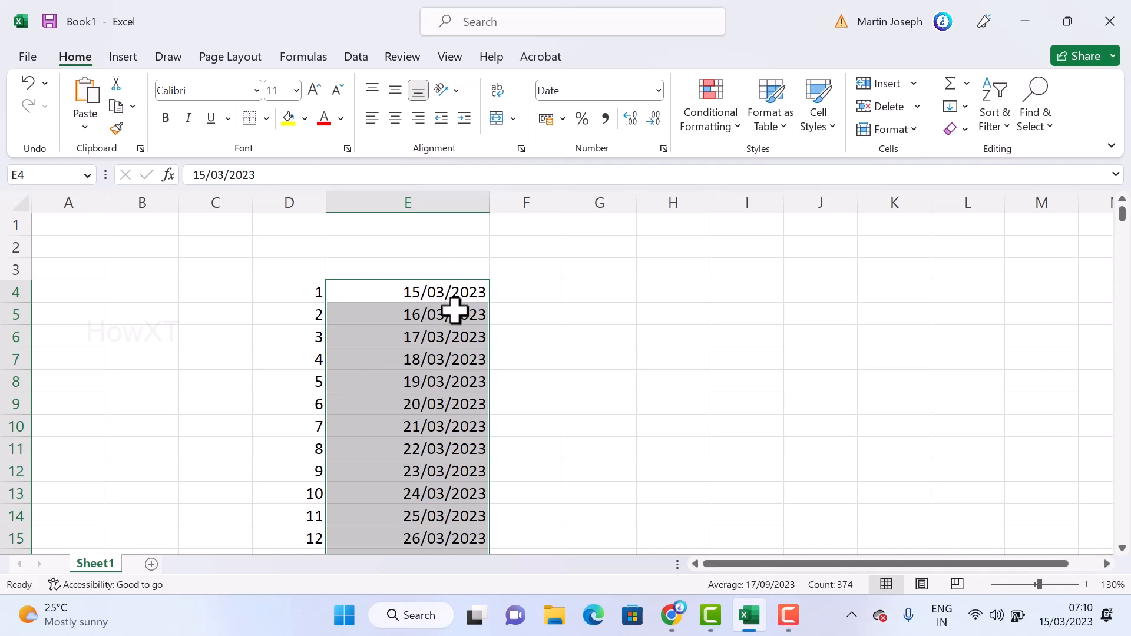
mouse_move(432, 293)
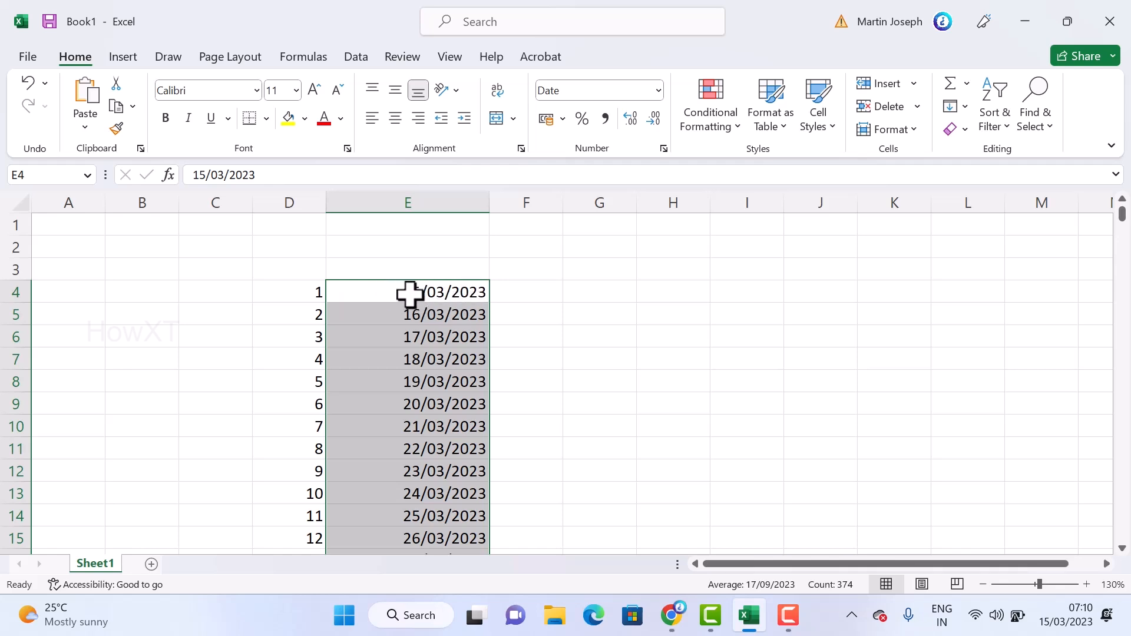
- Bring up the context menu for the selected date cells in column E
right_click(408, 291)
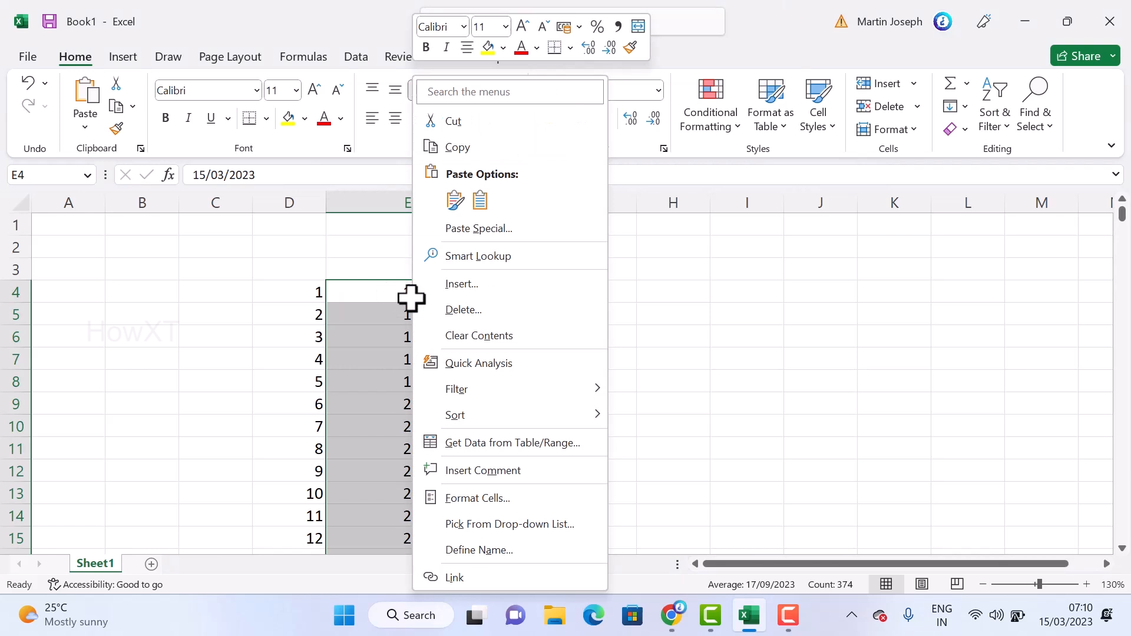
mouse_move(490, 505)
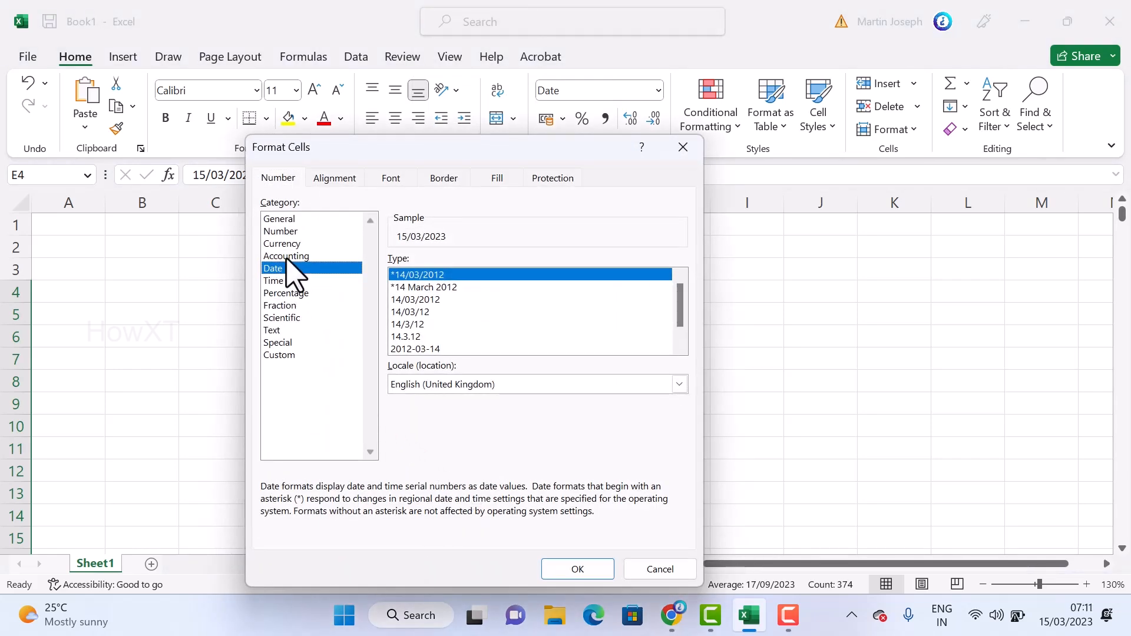
- Format the column E dates with the full month name style, e.g. 15 March 2023
click(285, 256)
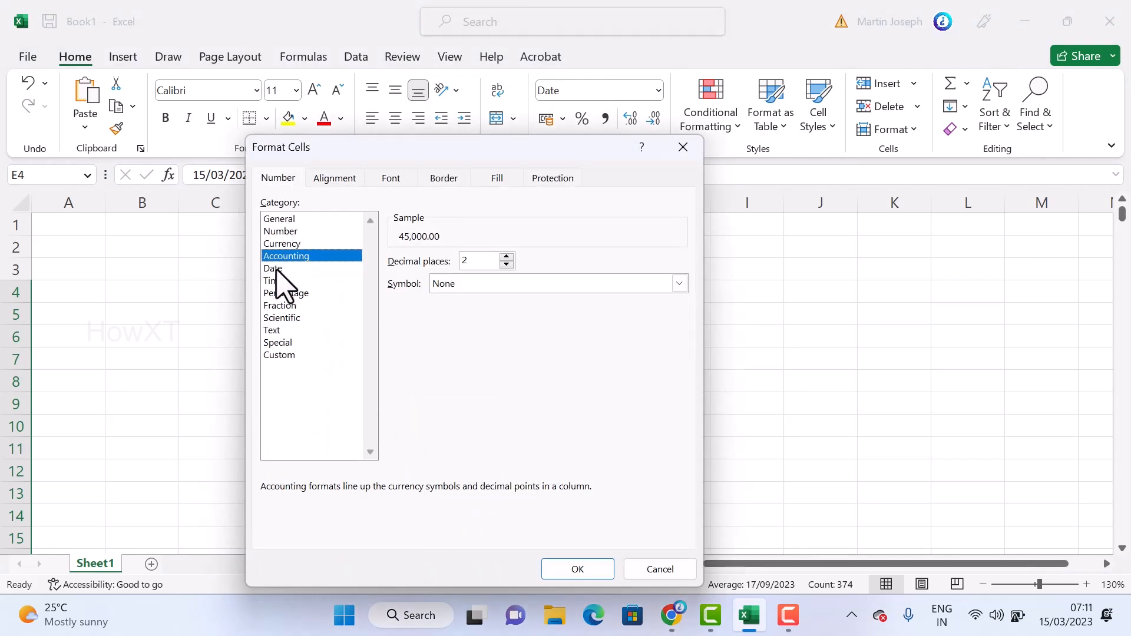
click(273, 268)
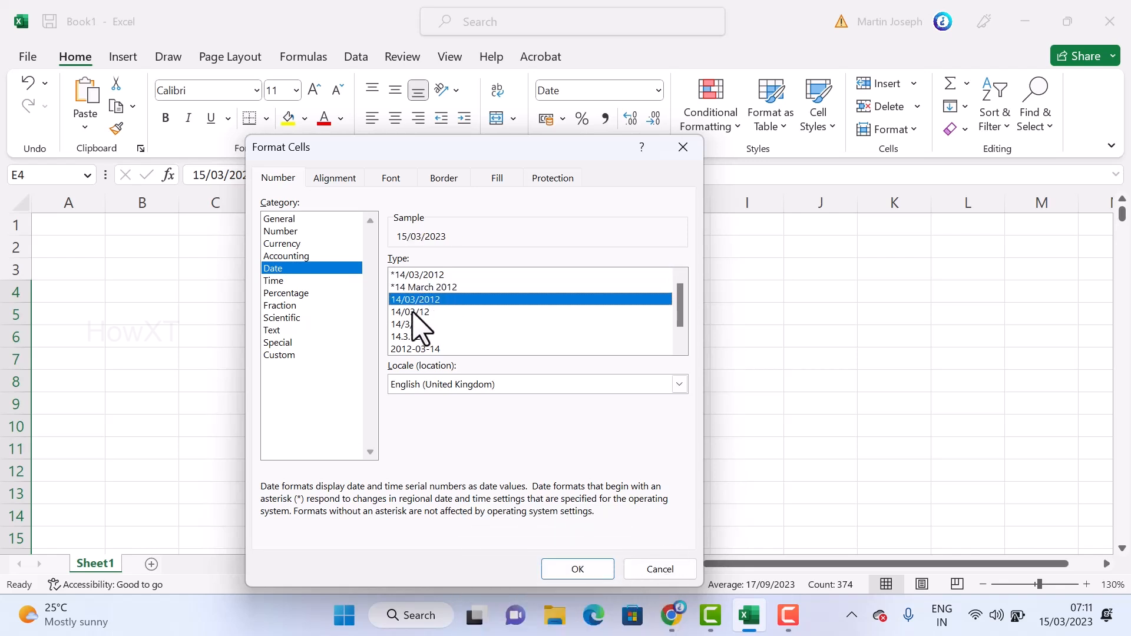
click(415, 349)
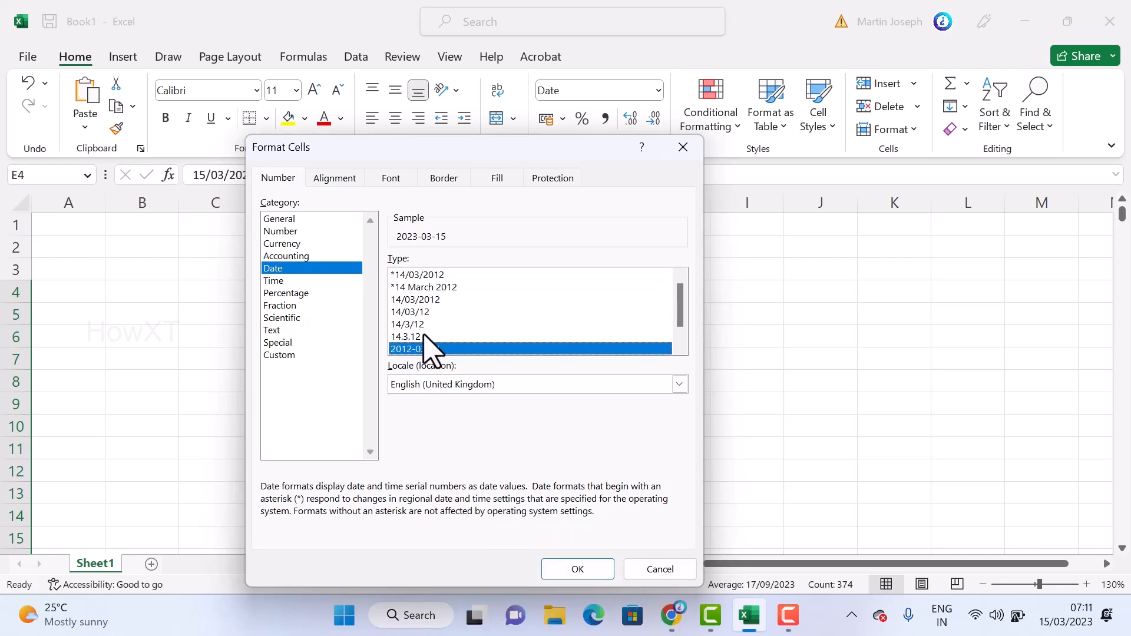
click(409, 336)
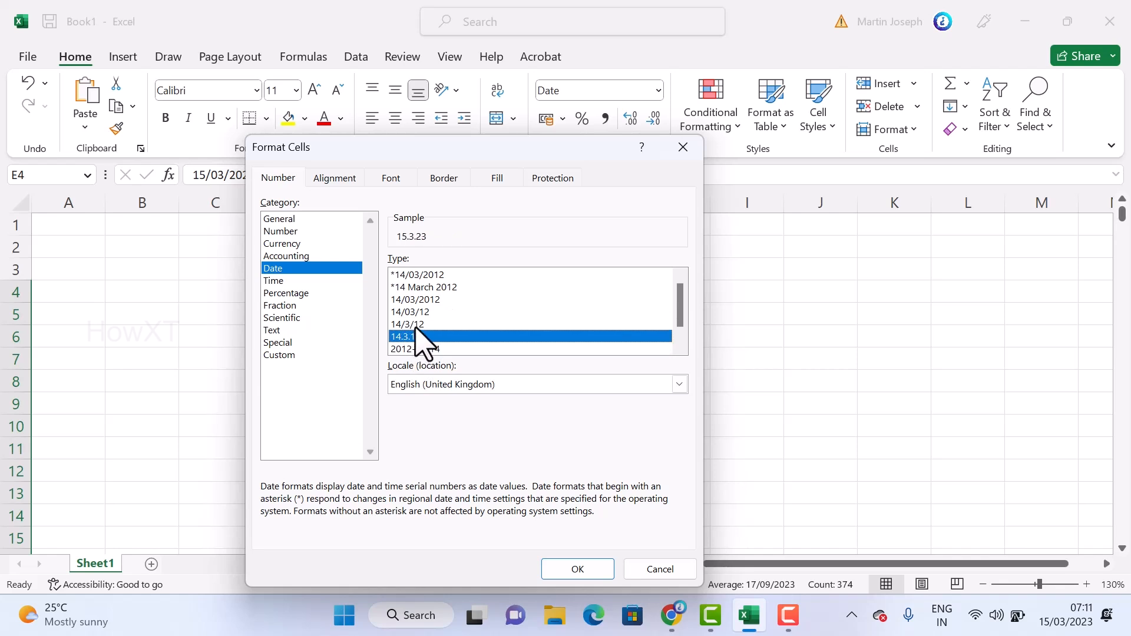
click(423, 287)
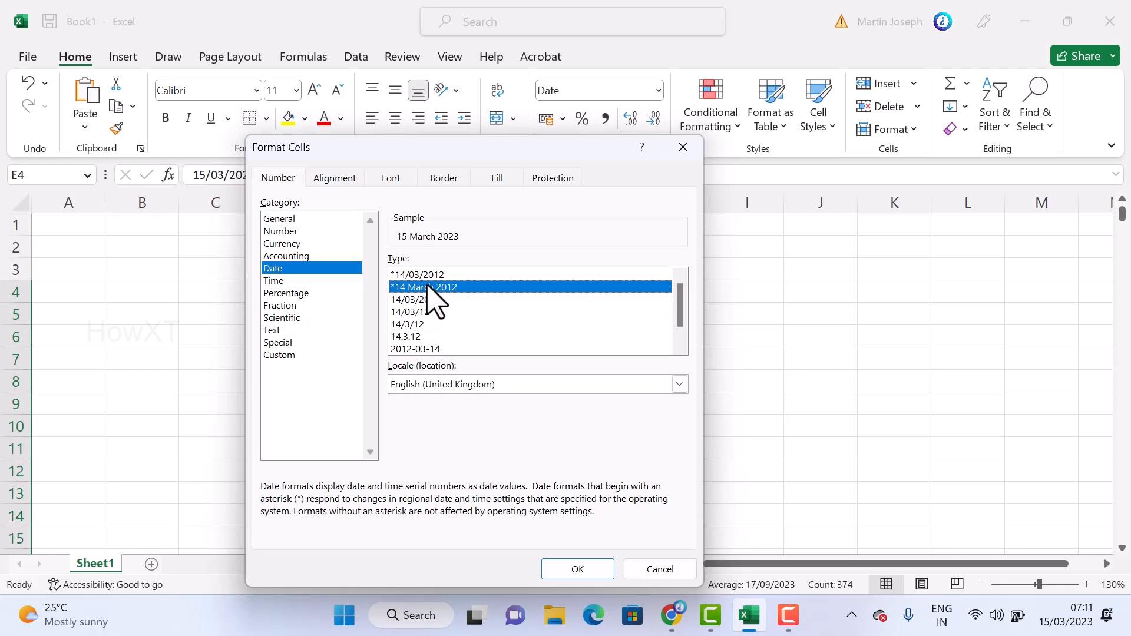
mouse_move(436, 317)
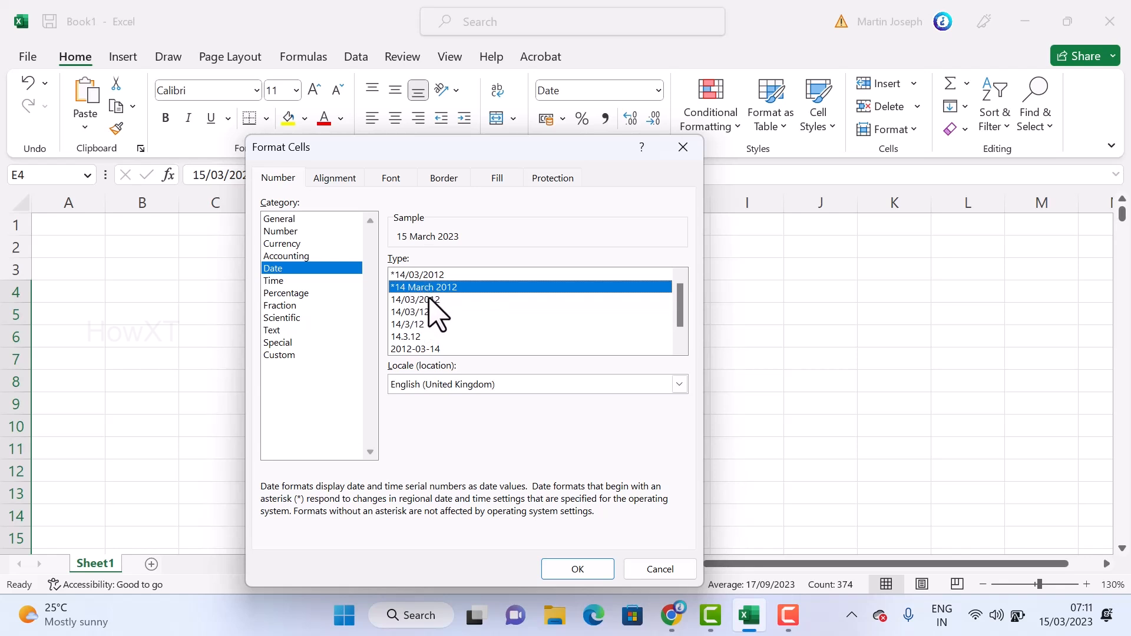
mouse_move(447, 259)
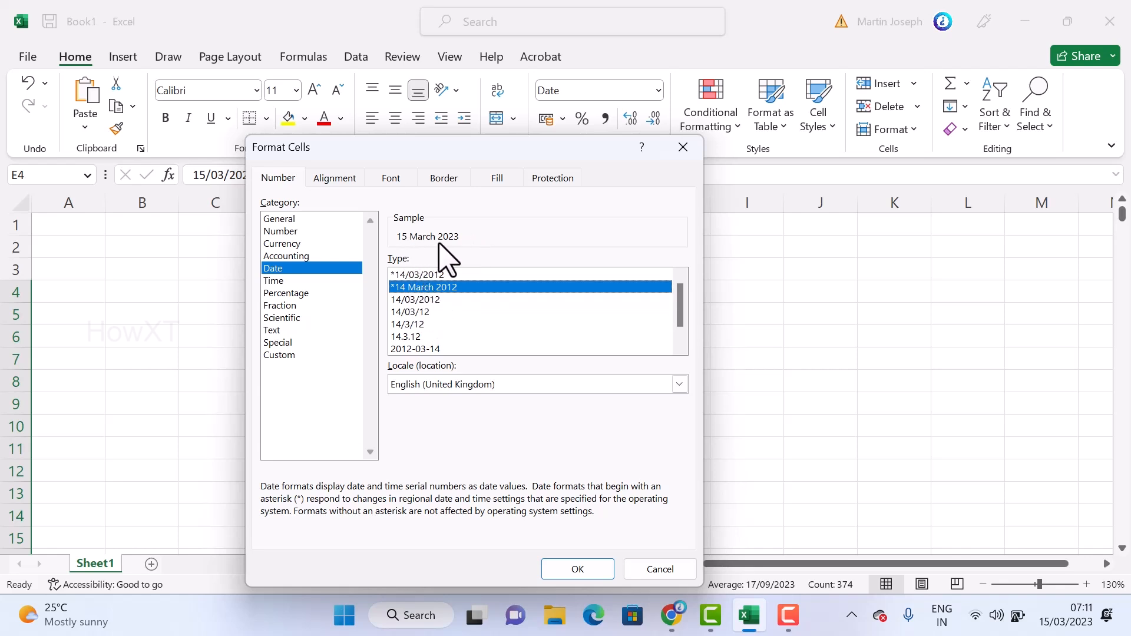
mouse_move(577, 569)
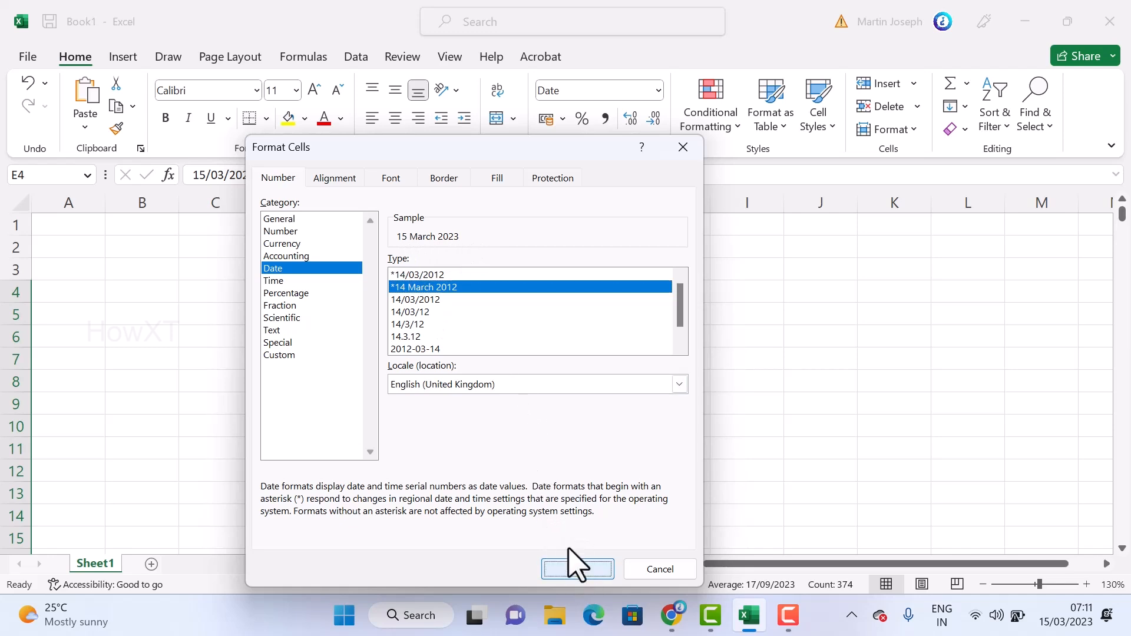
click(577, 570)
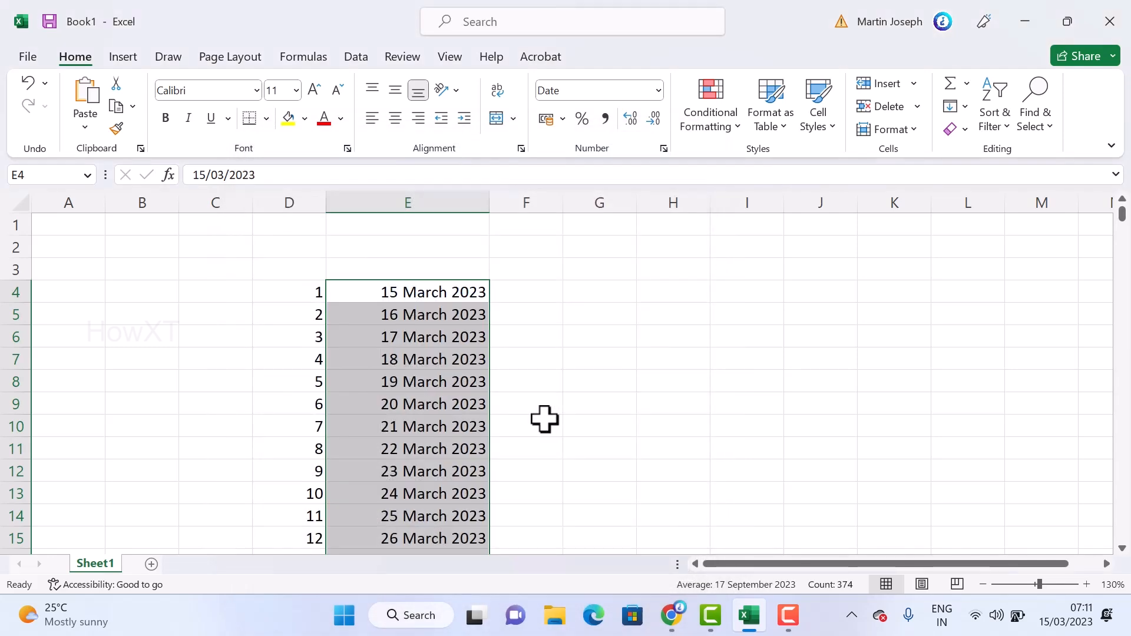
scroll(down, 3)
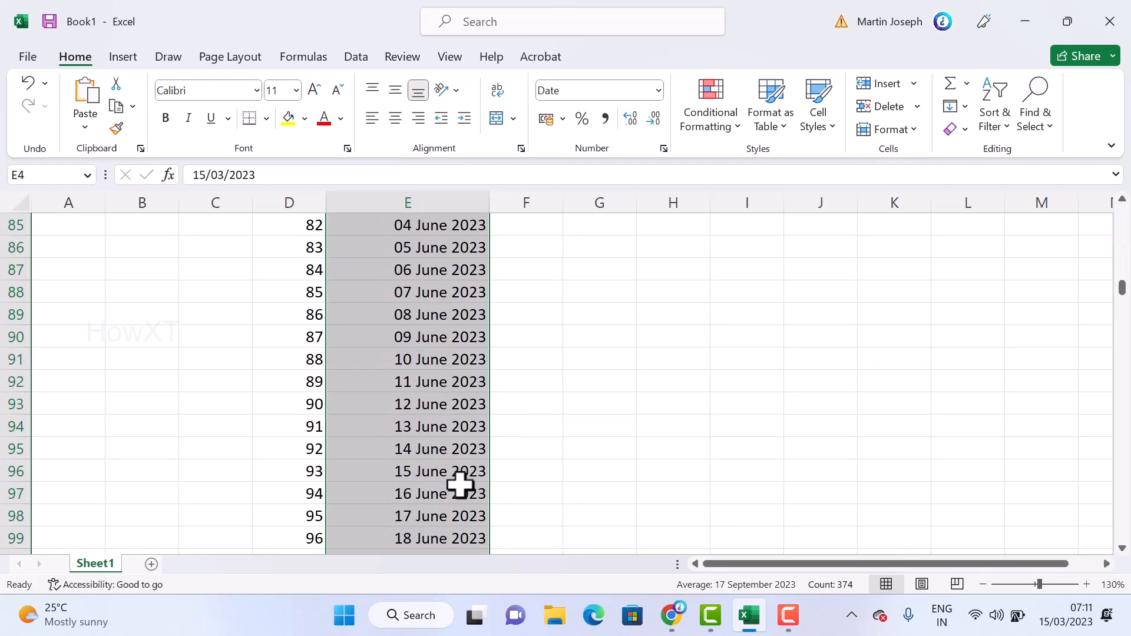
scroll(down, 3)
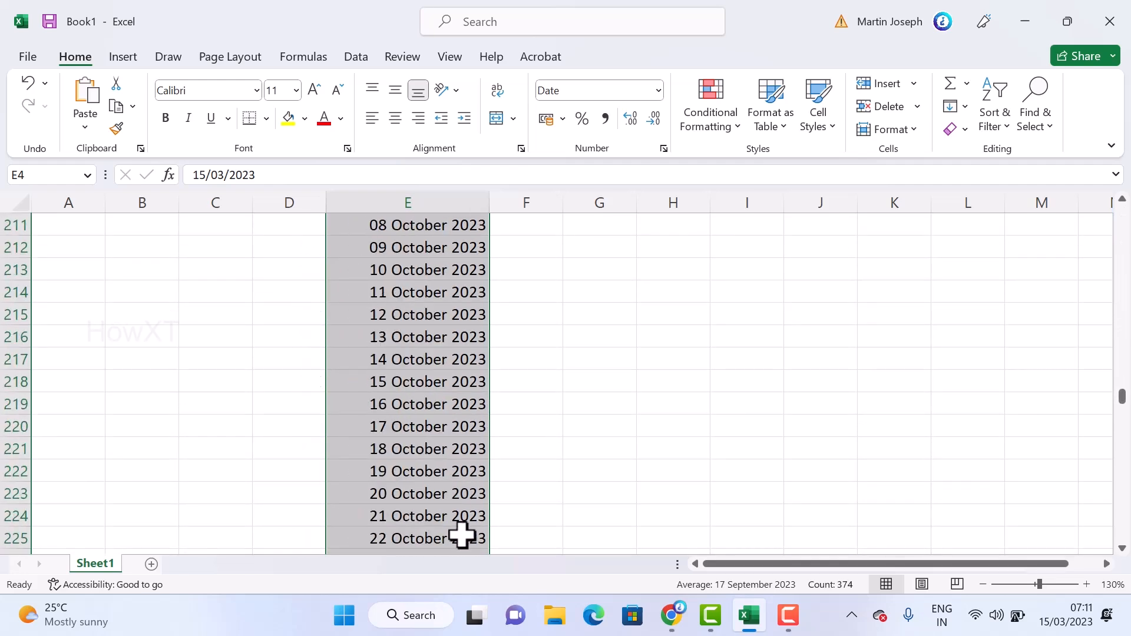
scroll(down, 3)
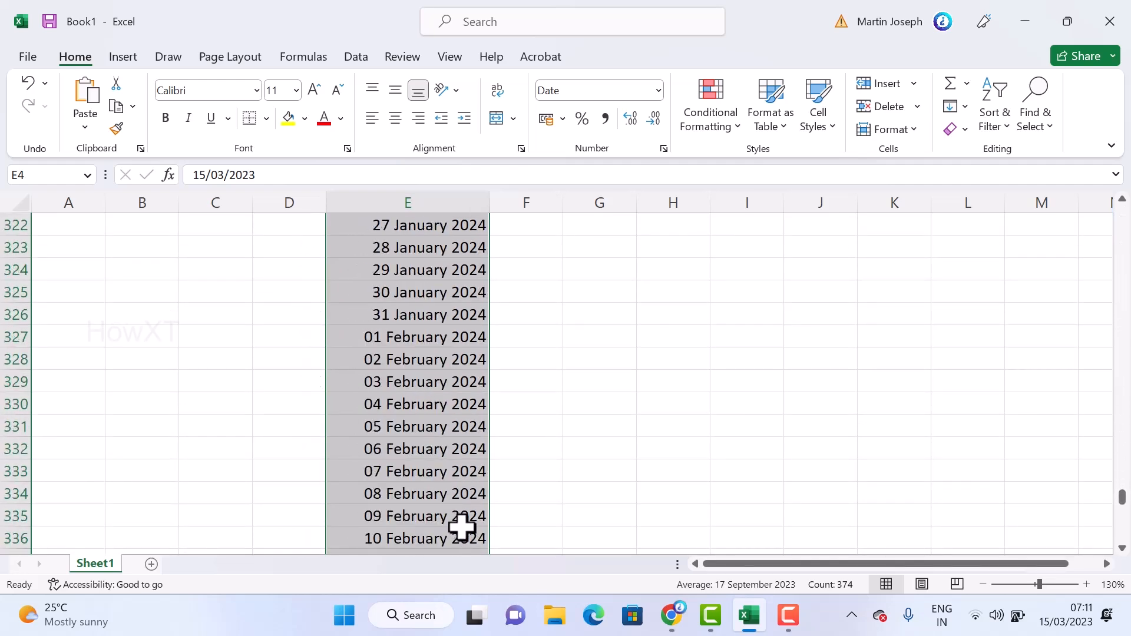
scroll(down, 3)
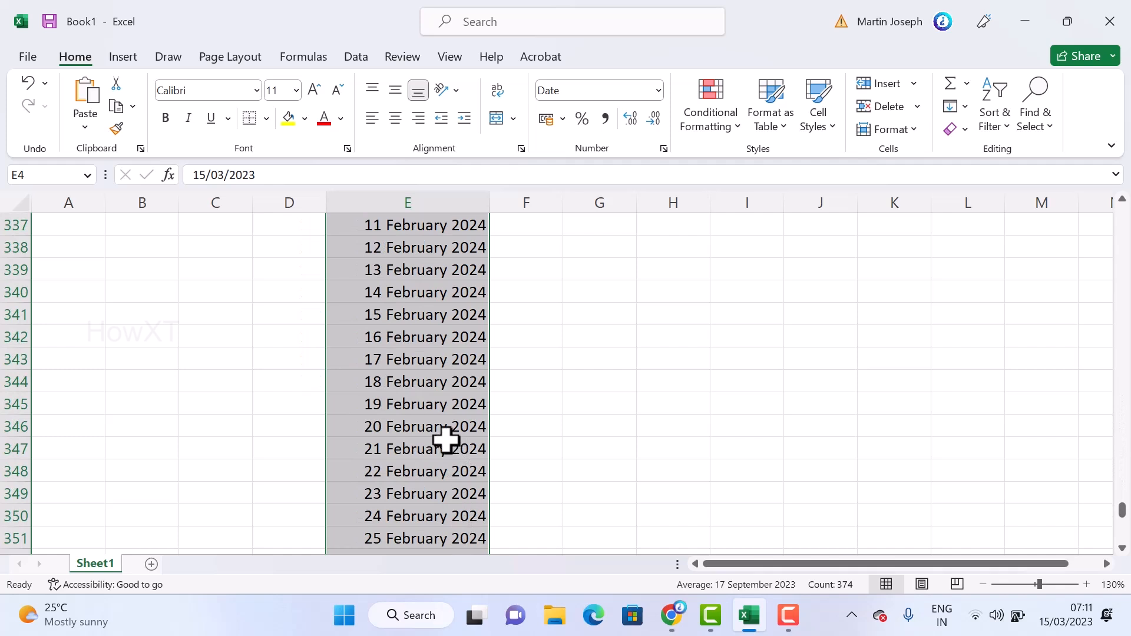
scroll(up, 3)
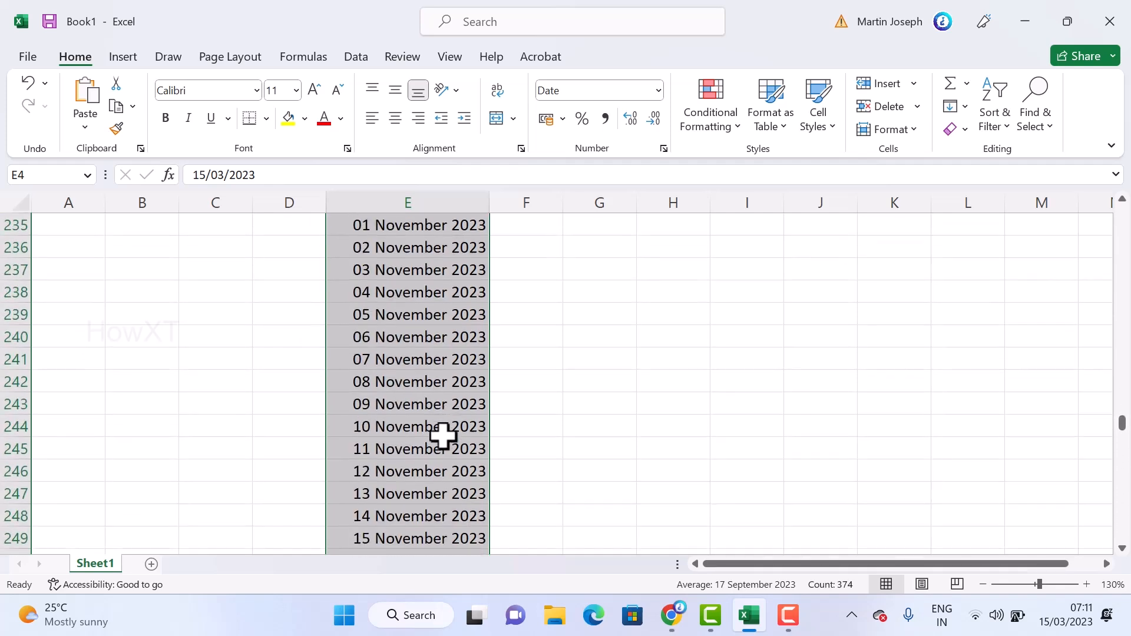
scroll(up, 3)
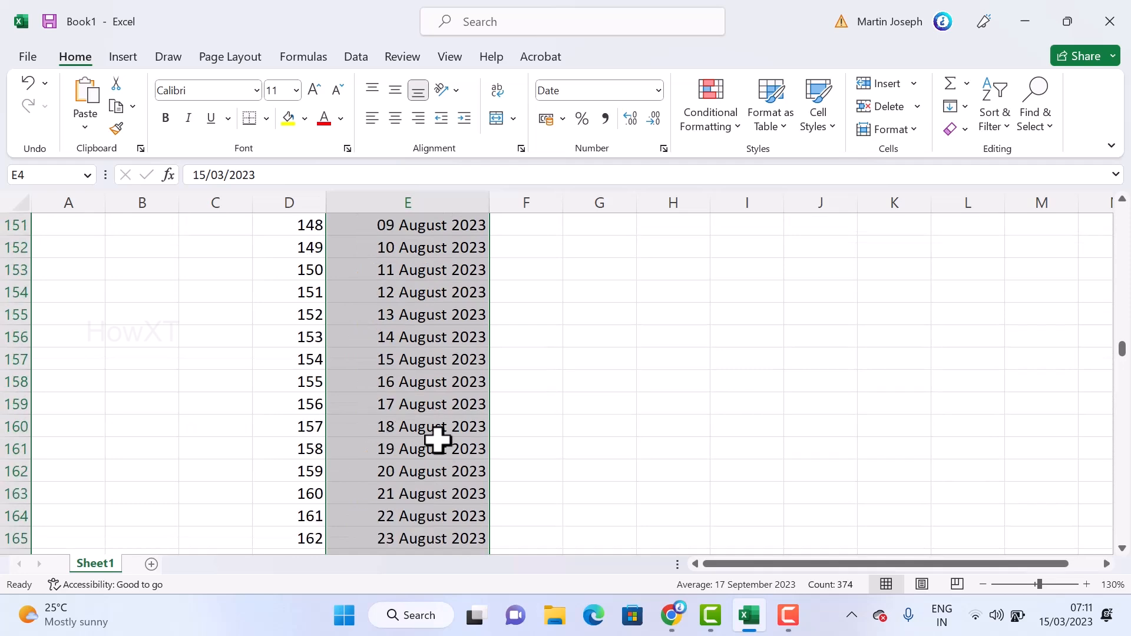
scroll(up, 3)
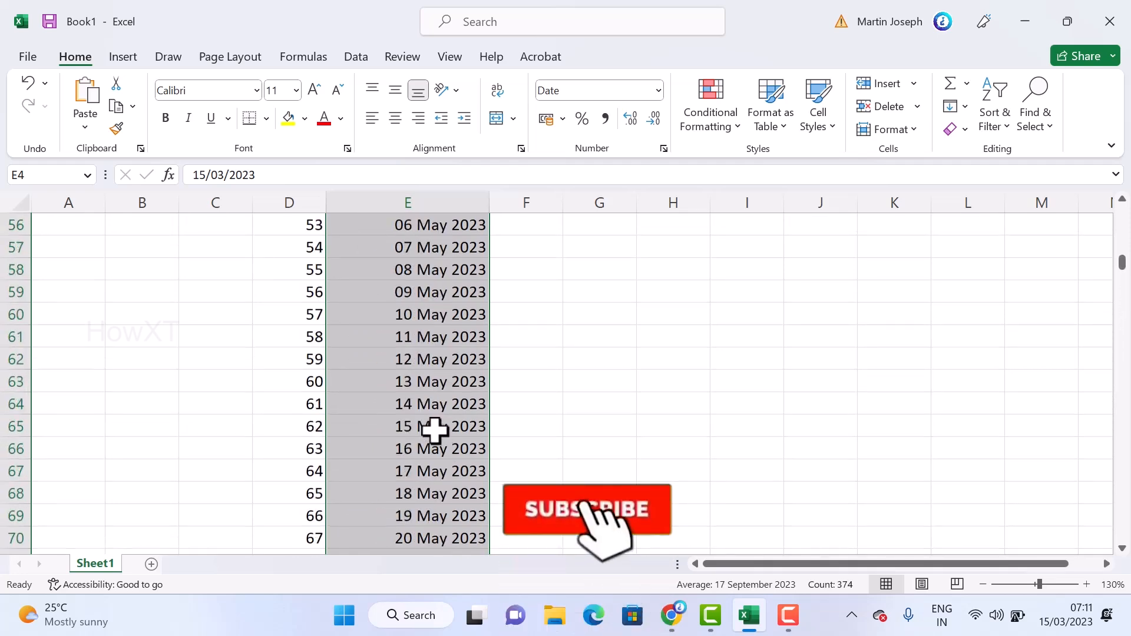
scroll(up, 3)
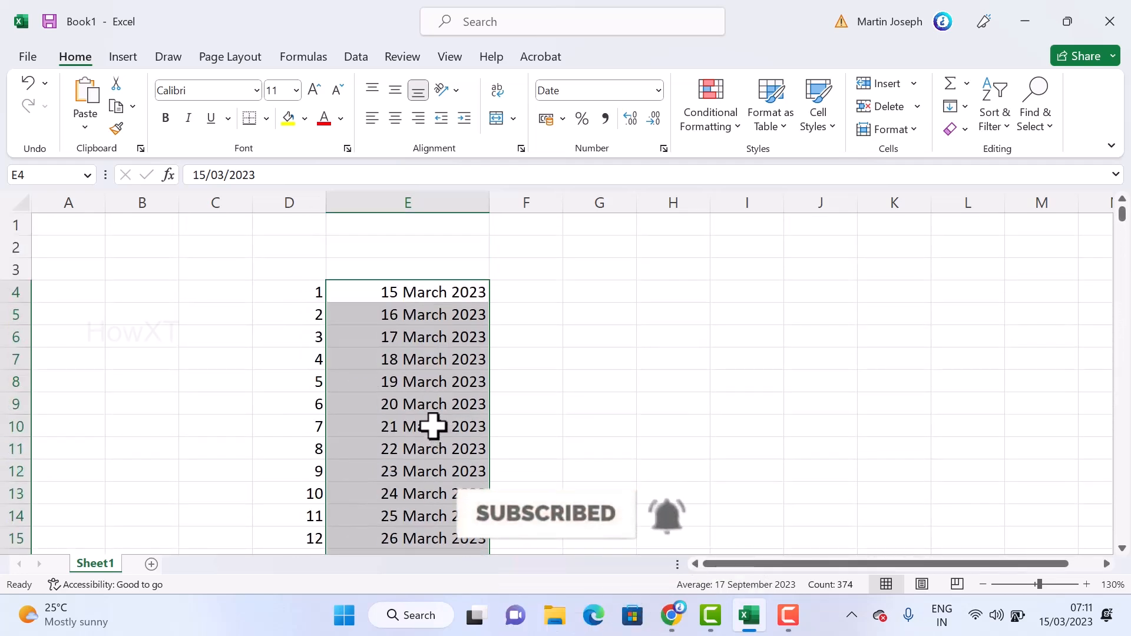